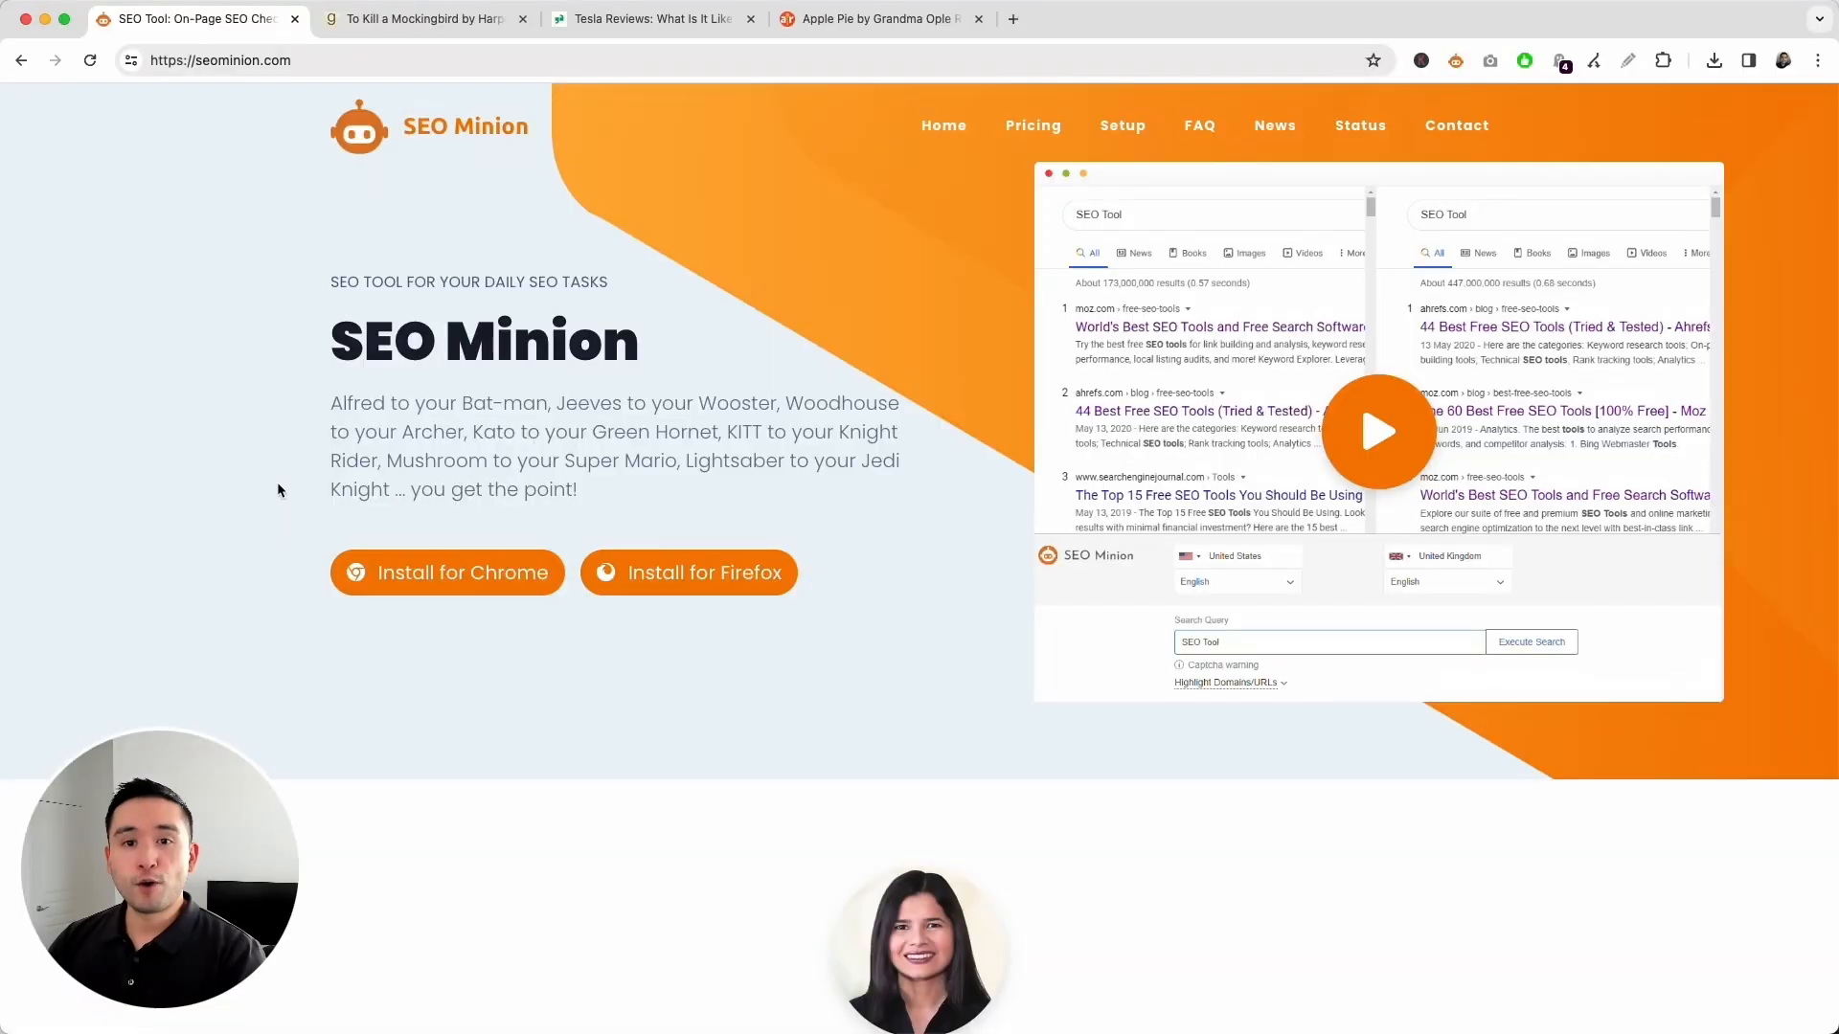
mouse_move(455, 141)
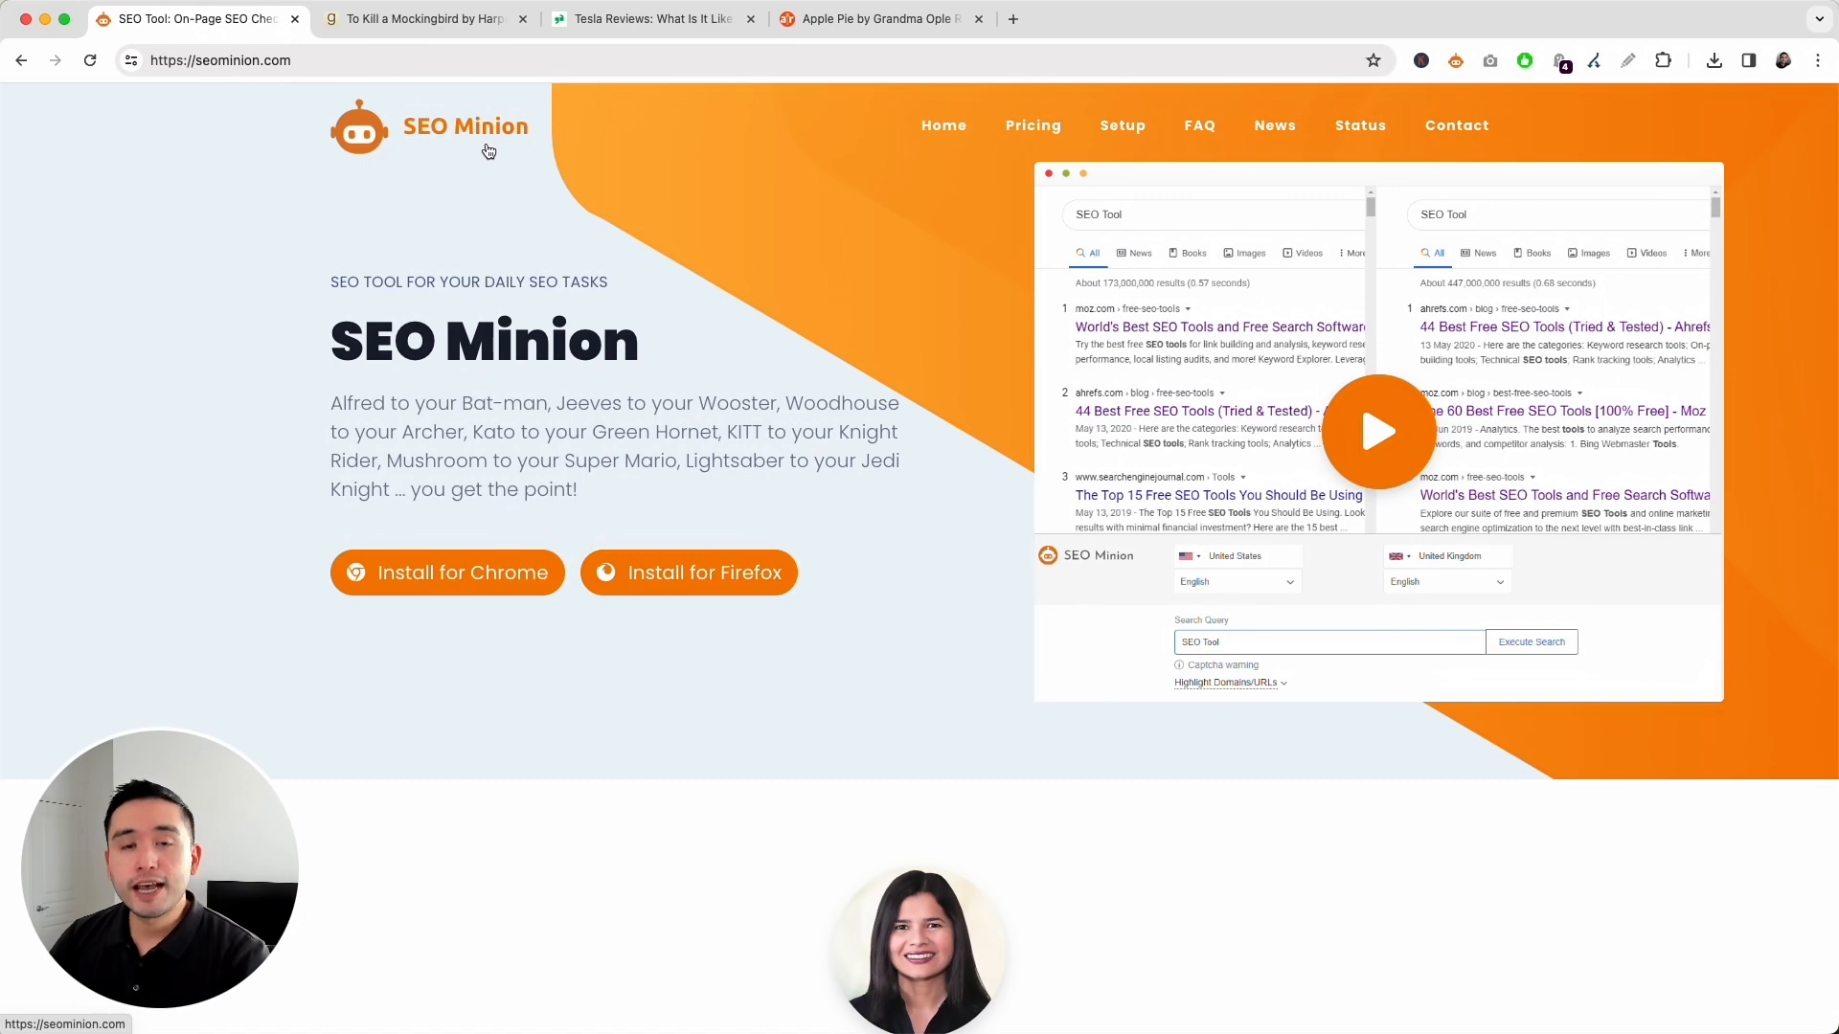
mouse_move(426, 19)
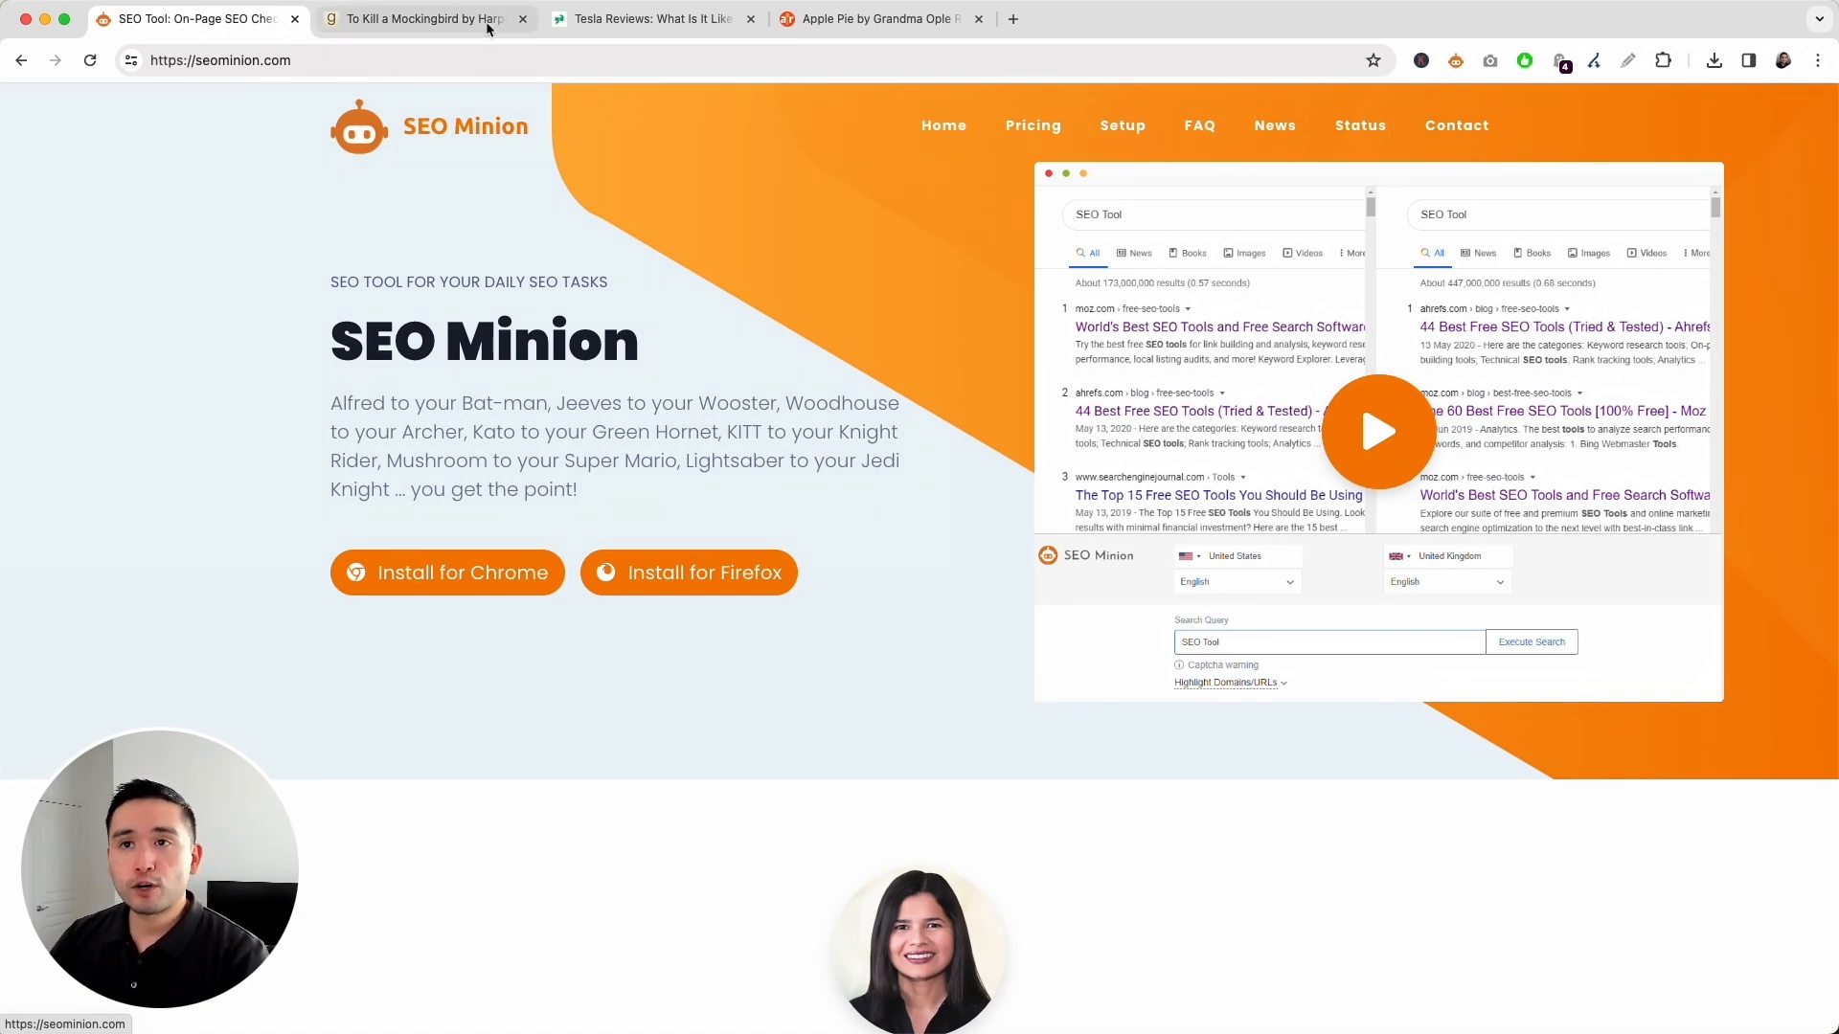
Browse the Goodreads book, Glassdoor Tesla reviews and Allrecipes apple pie tabs, ending at the recipe's top.
left_click(423, 19)
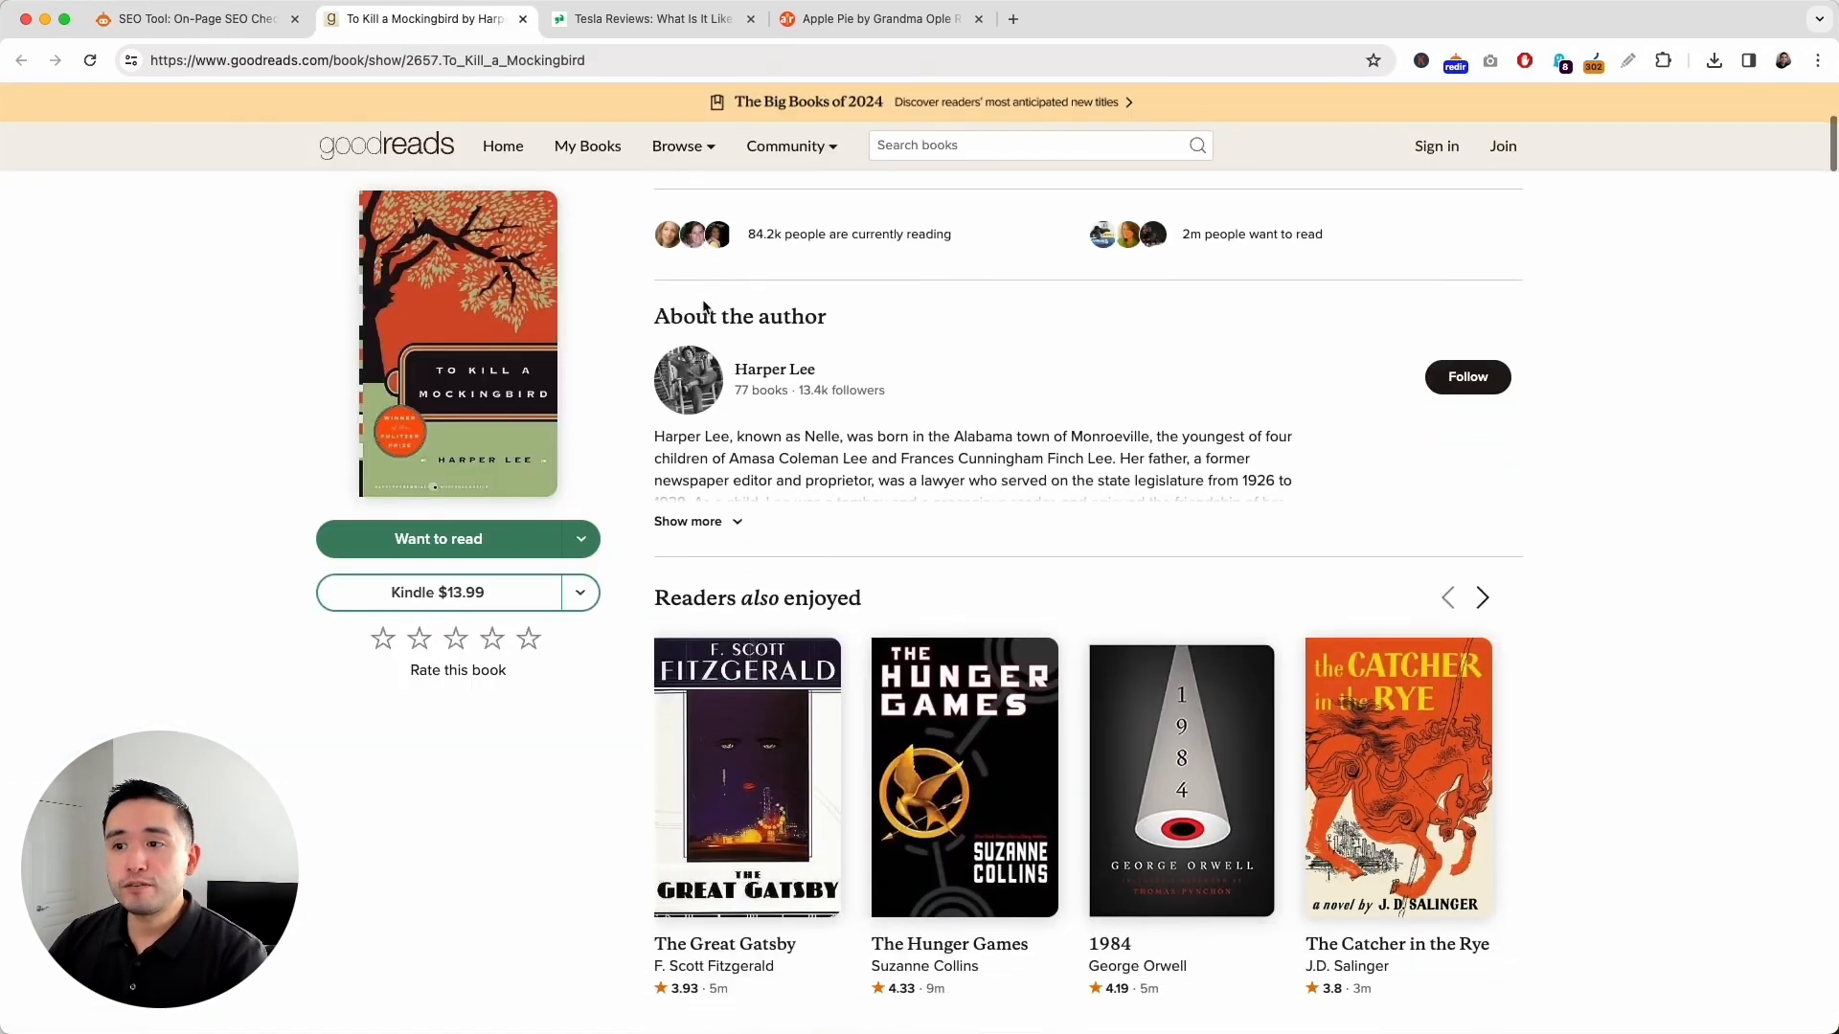
left_click(649, 19)
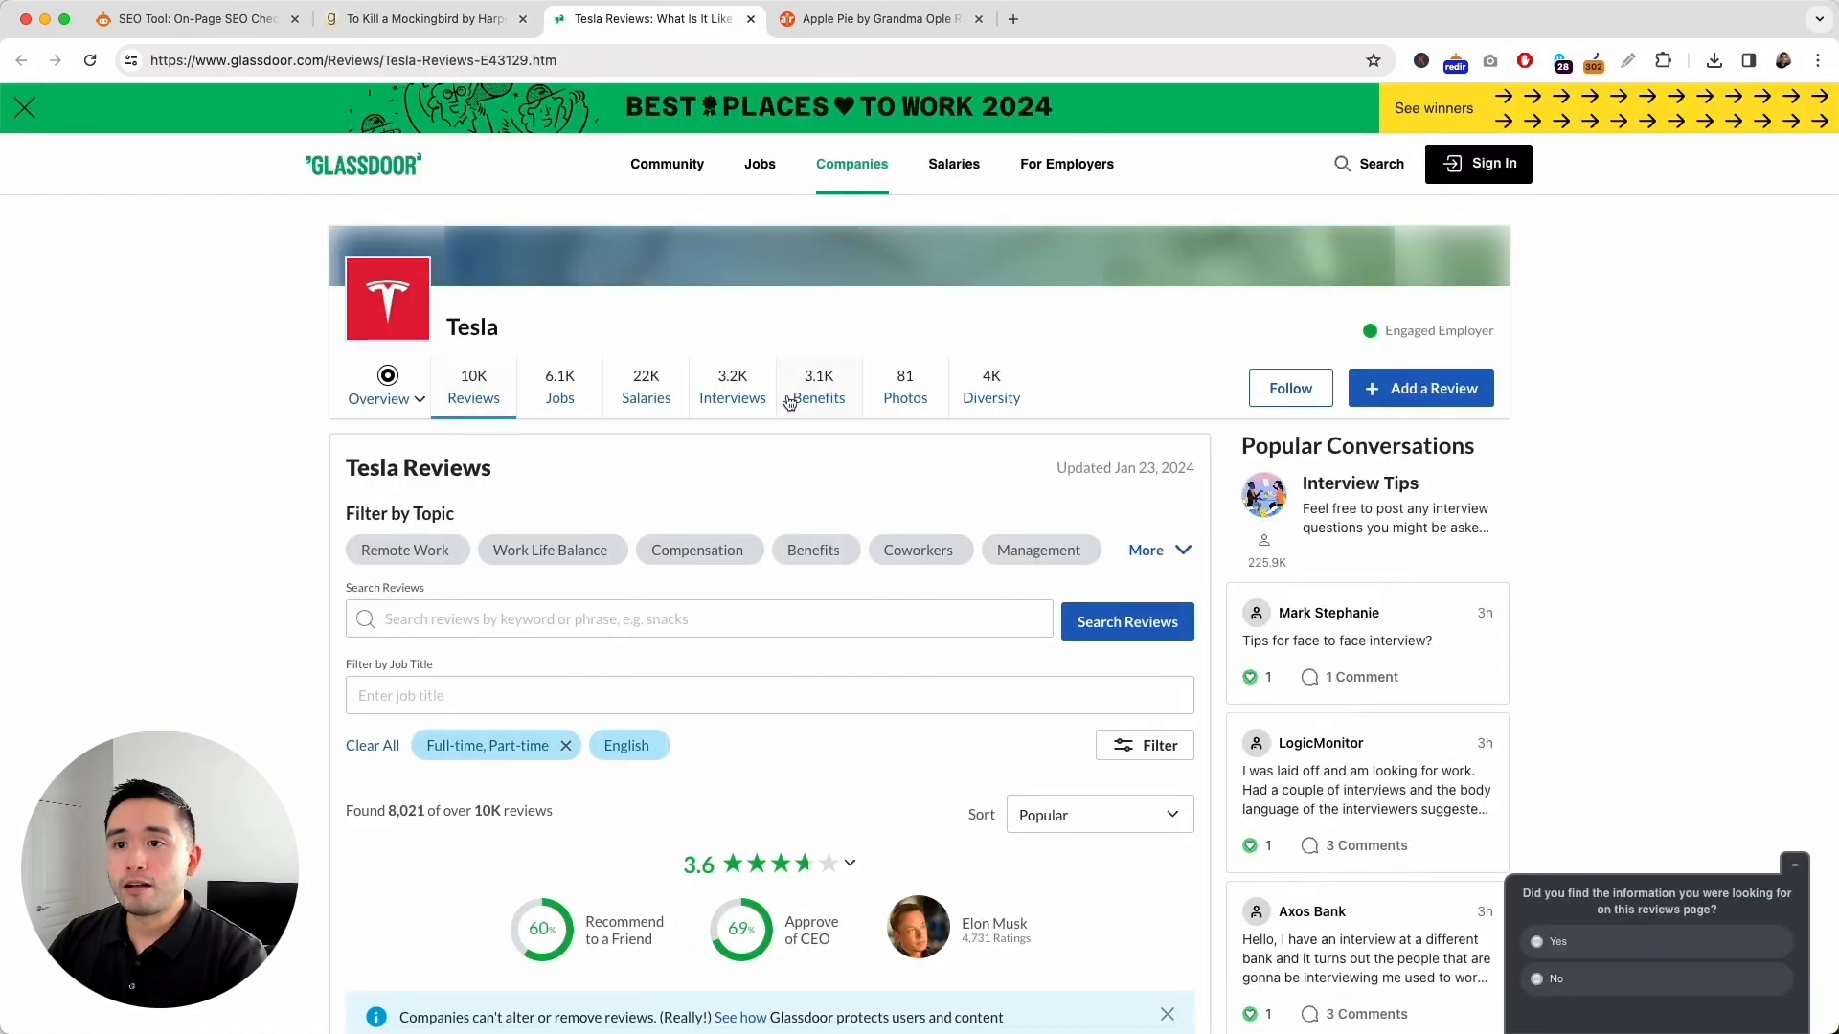
mouse_move(882, 19)
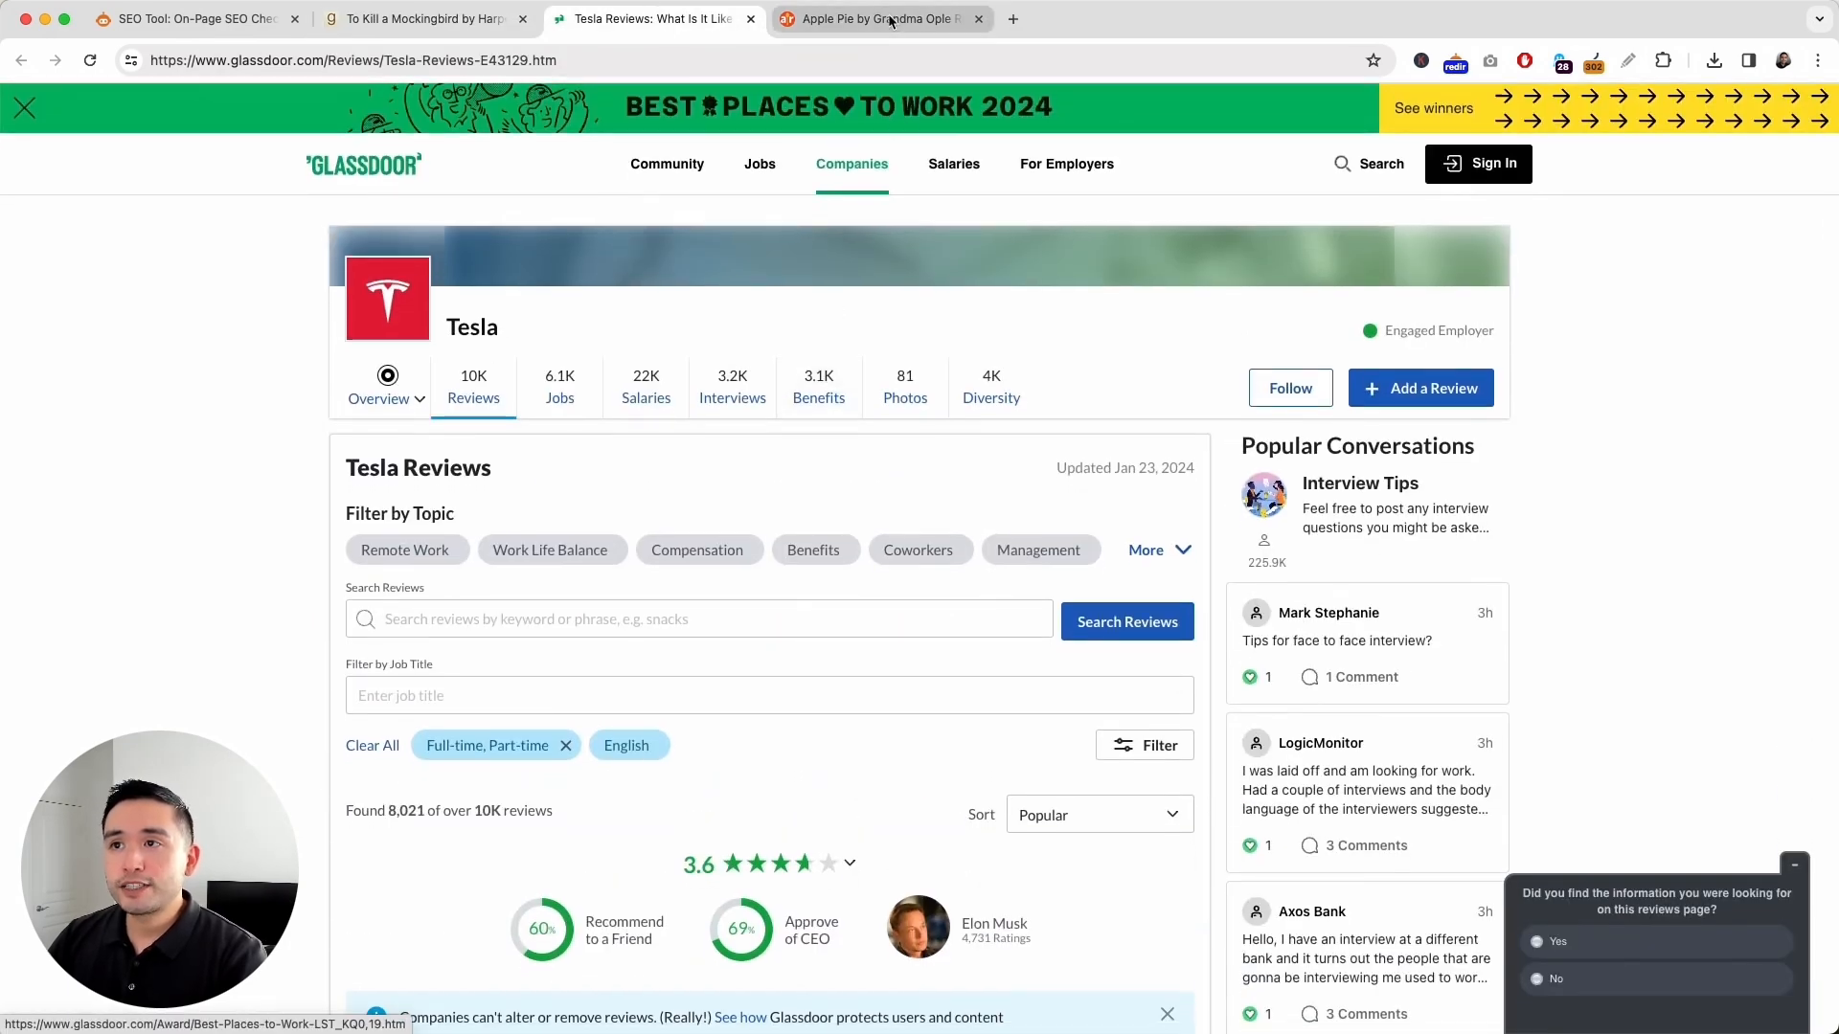
left_click(873, 19)
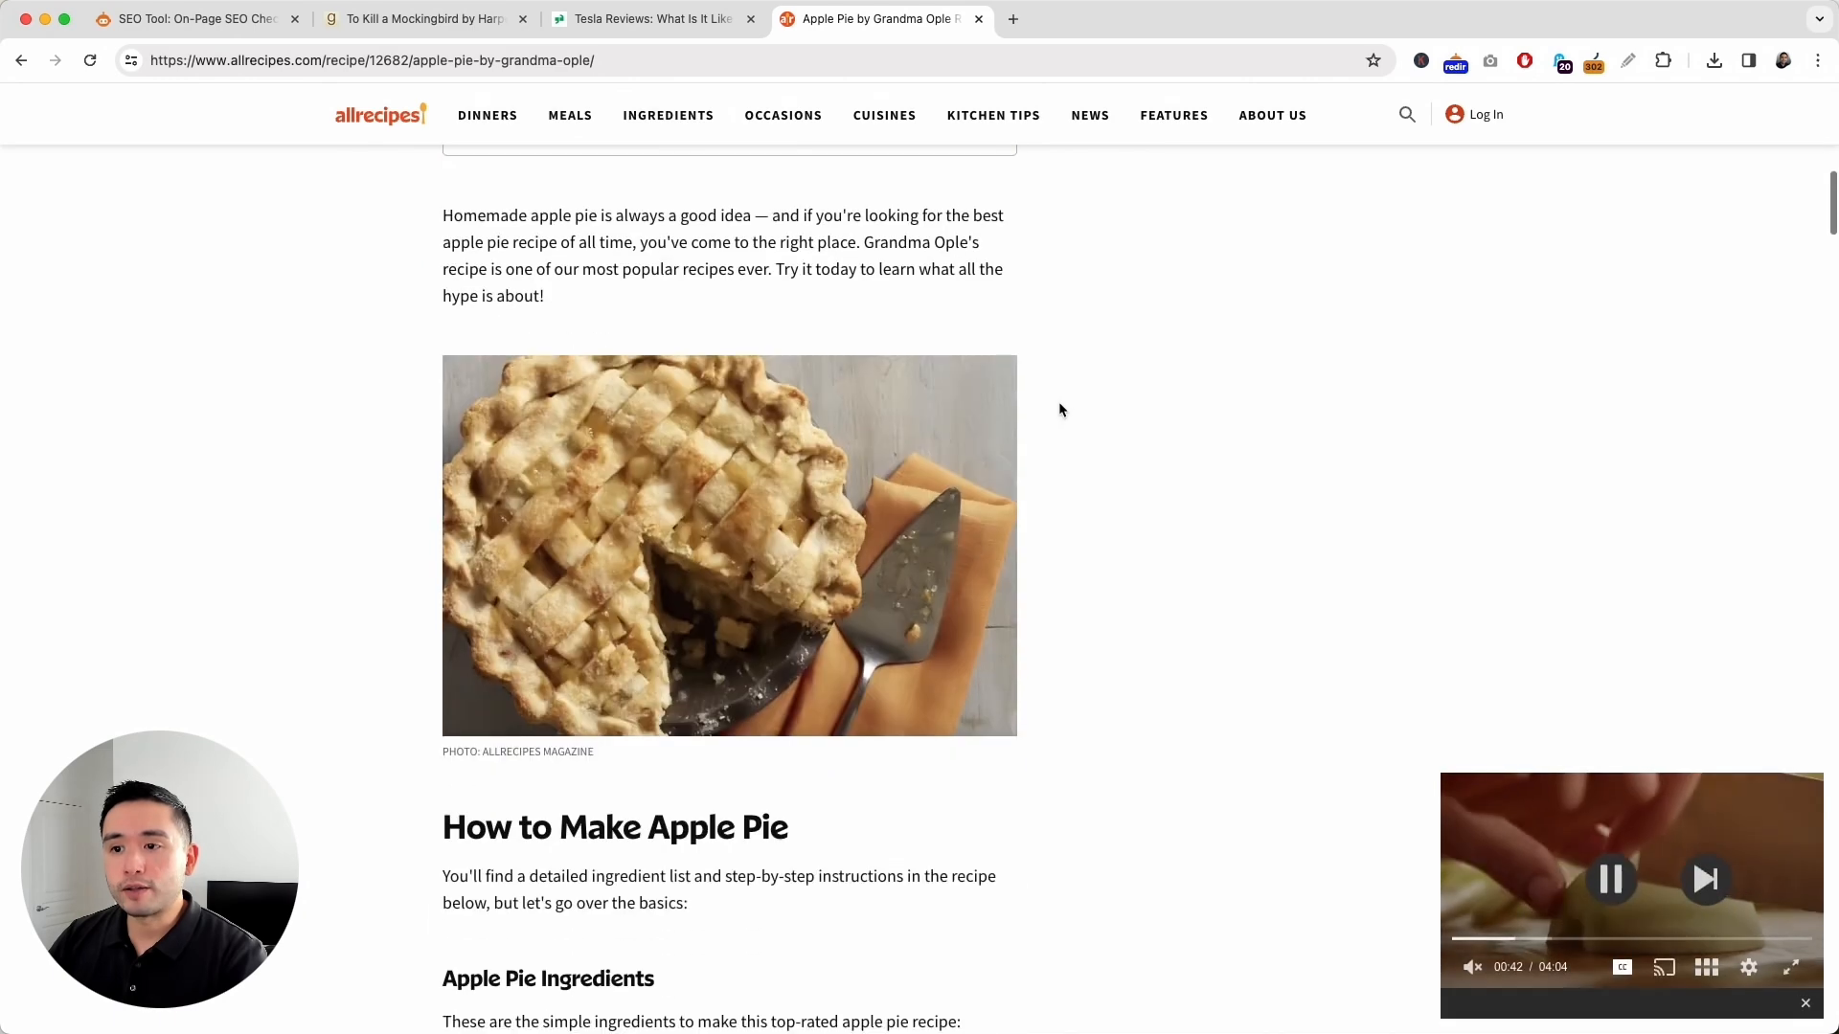
scroll("up", 3)
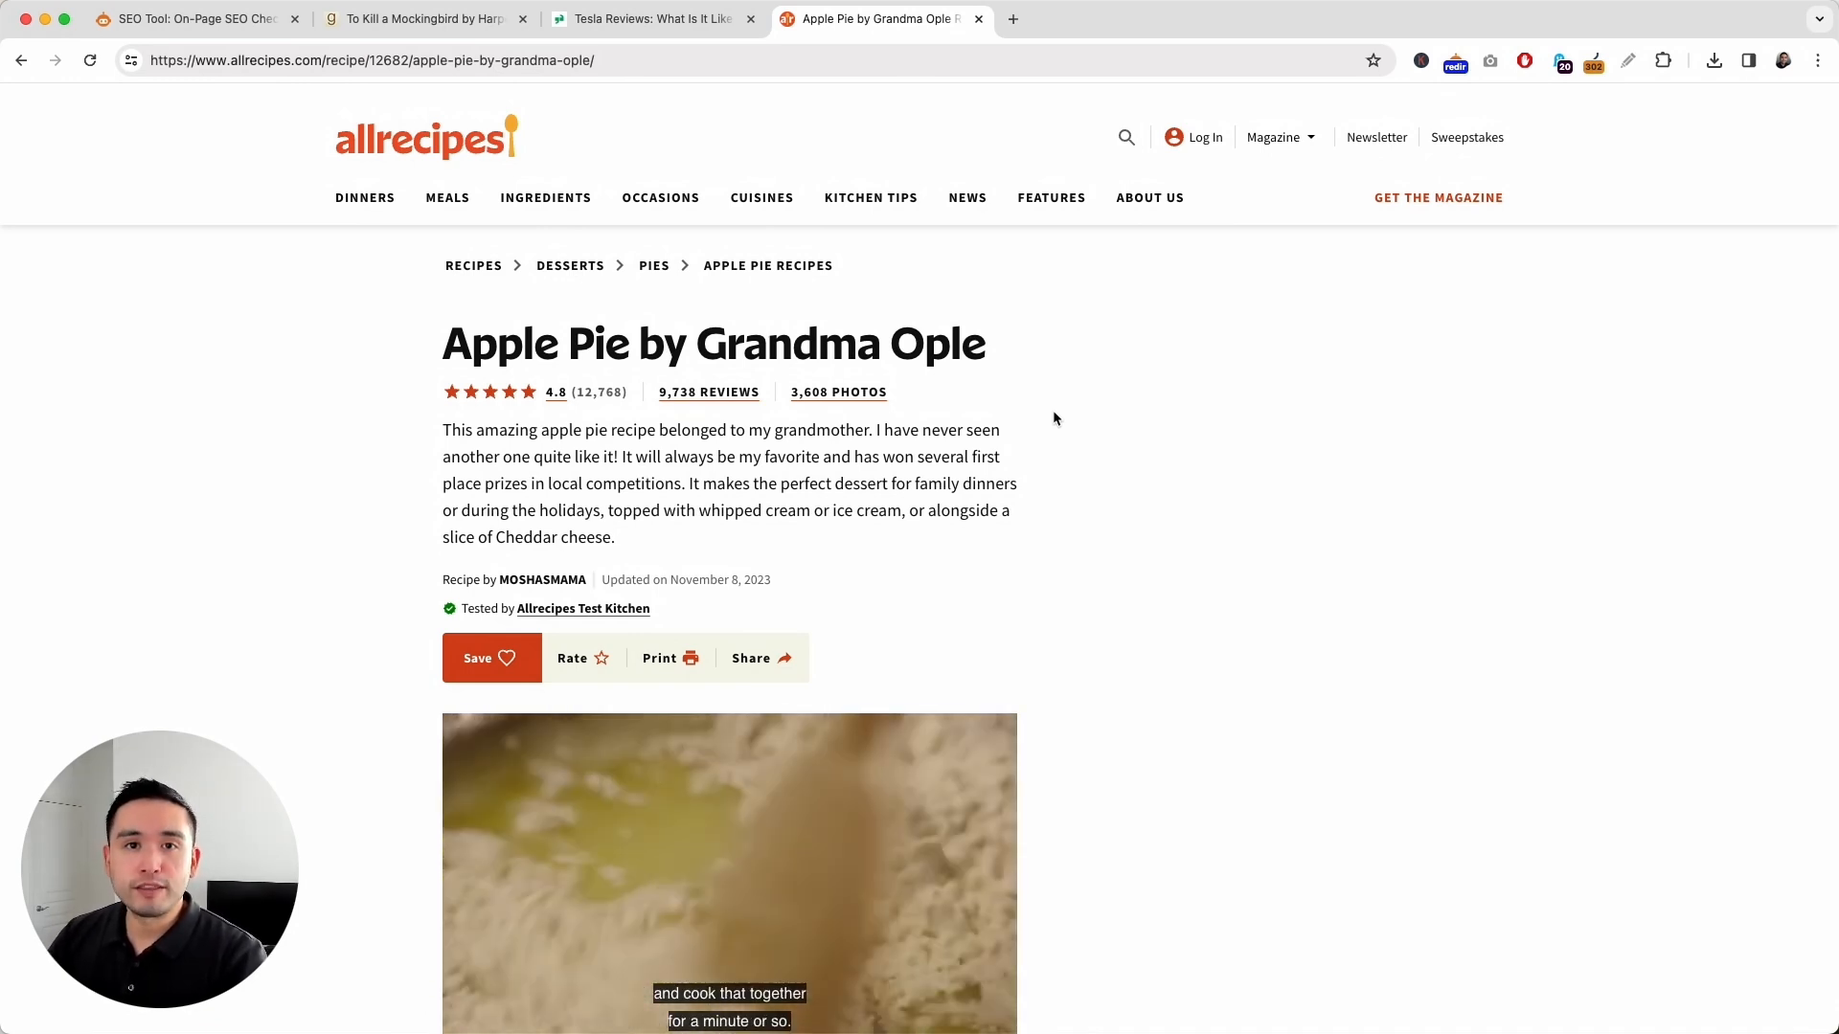
mouse_move(423, 137)
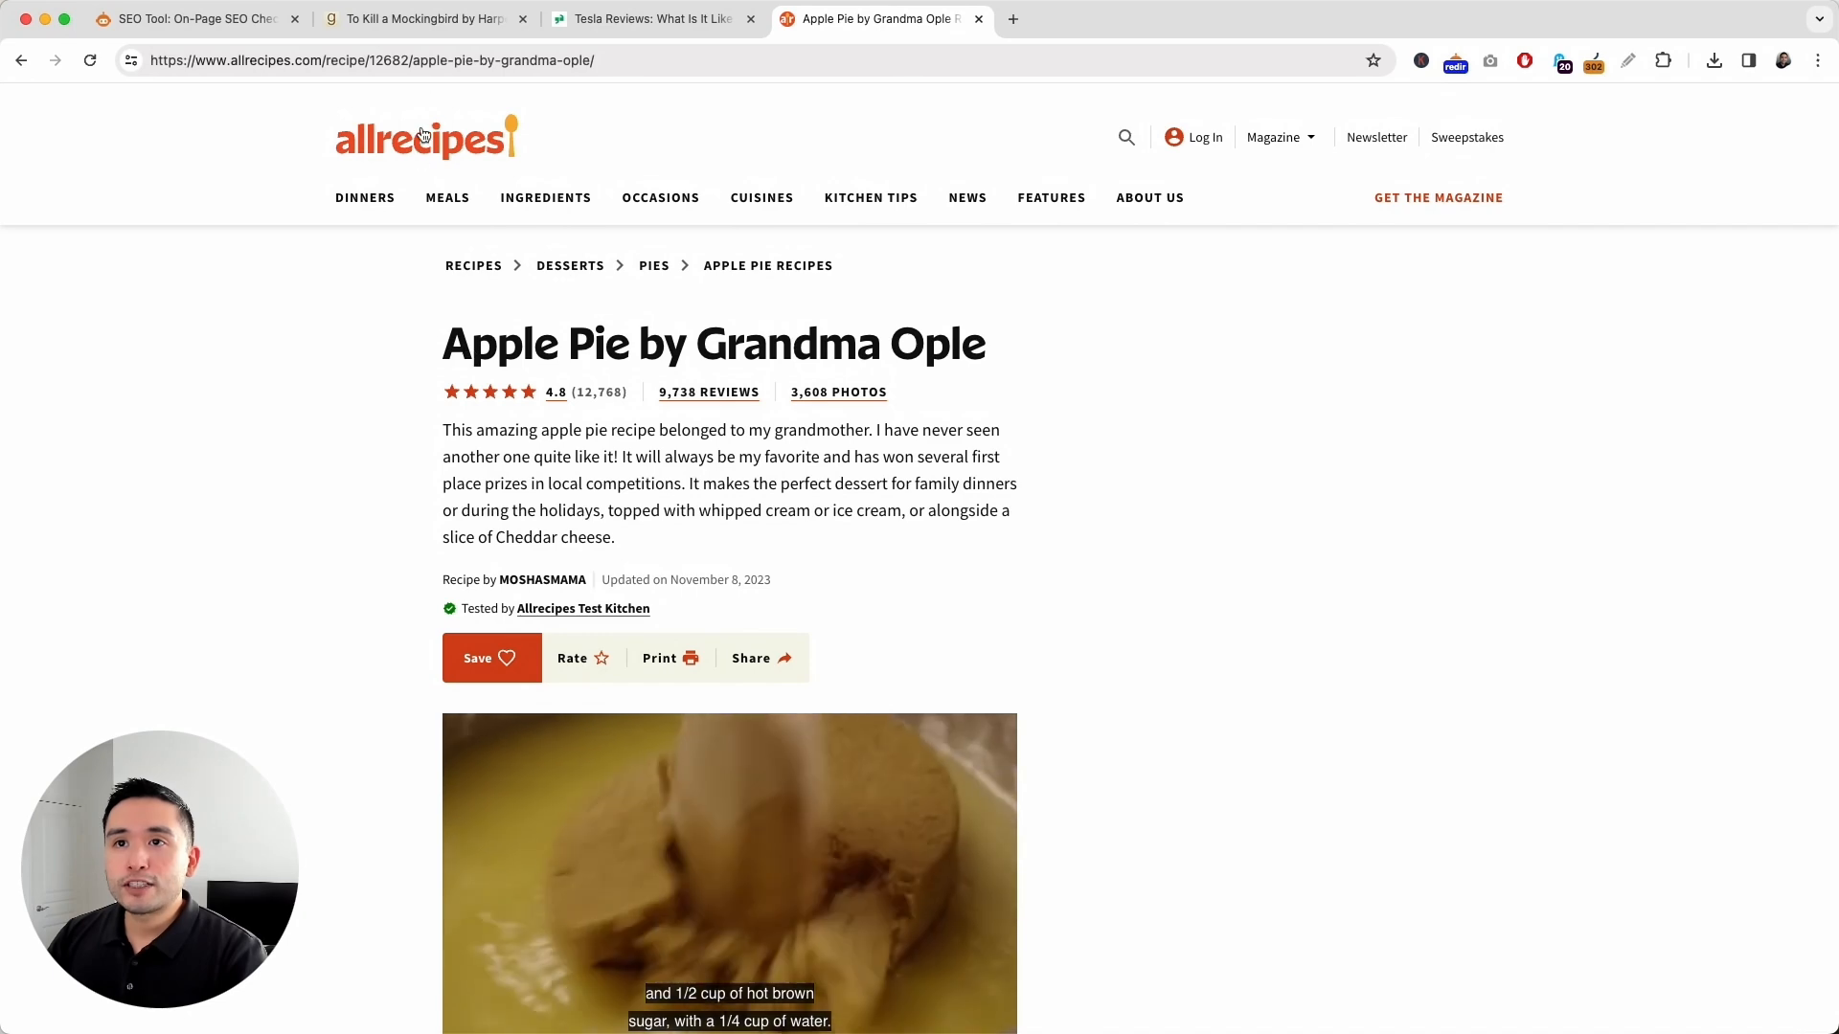
Analyze the To Kill a Mockingbird page's structured data and view its JSON-LD and RDFa facts.
left_click(416, 19)
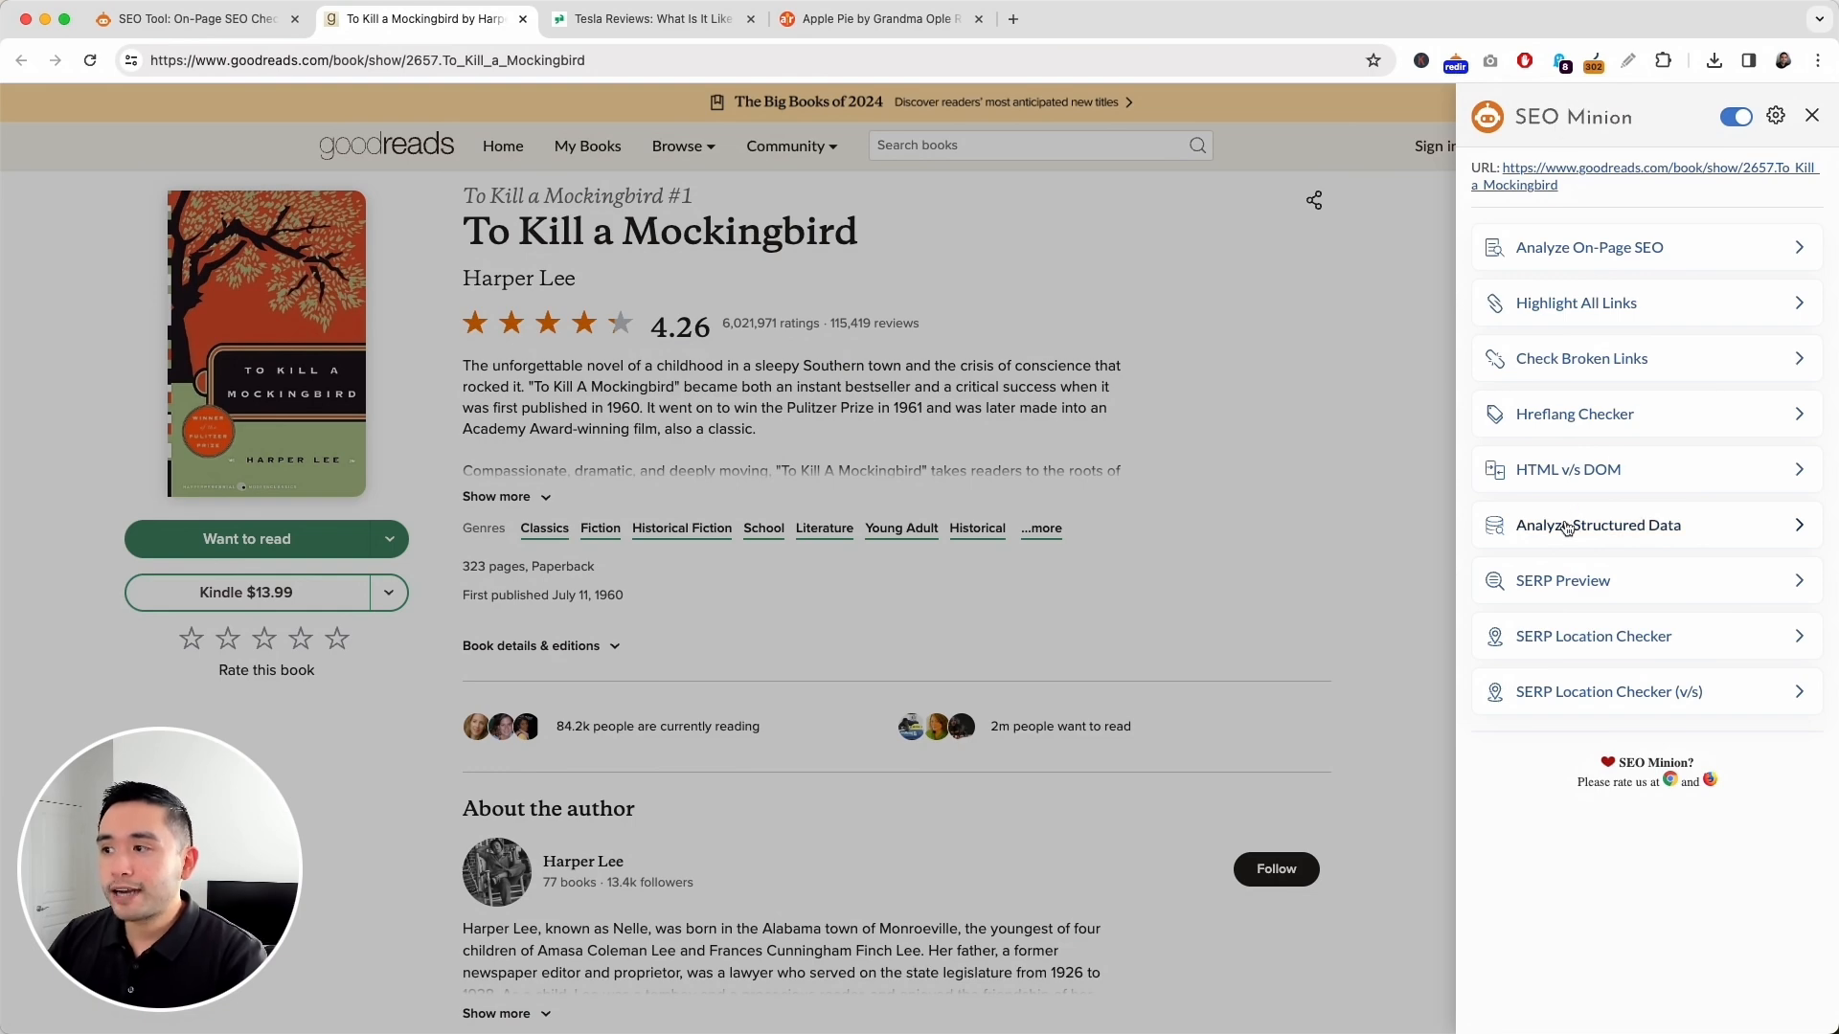
left_click(1598, 524)
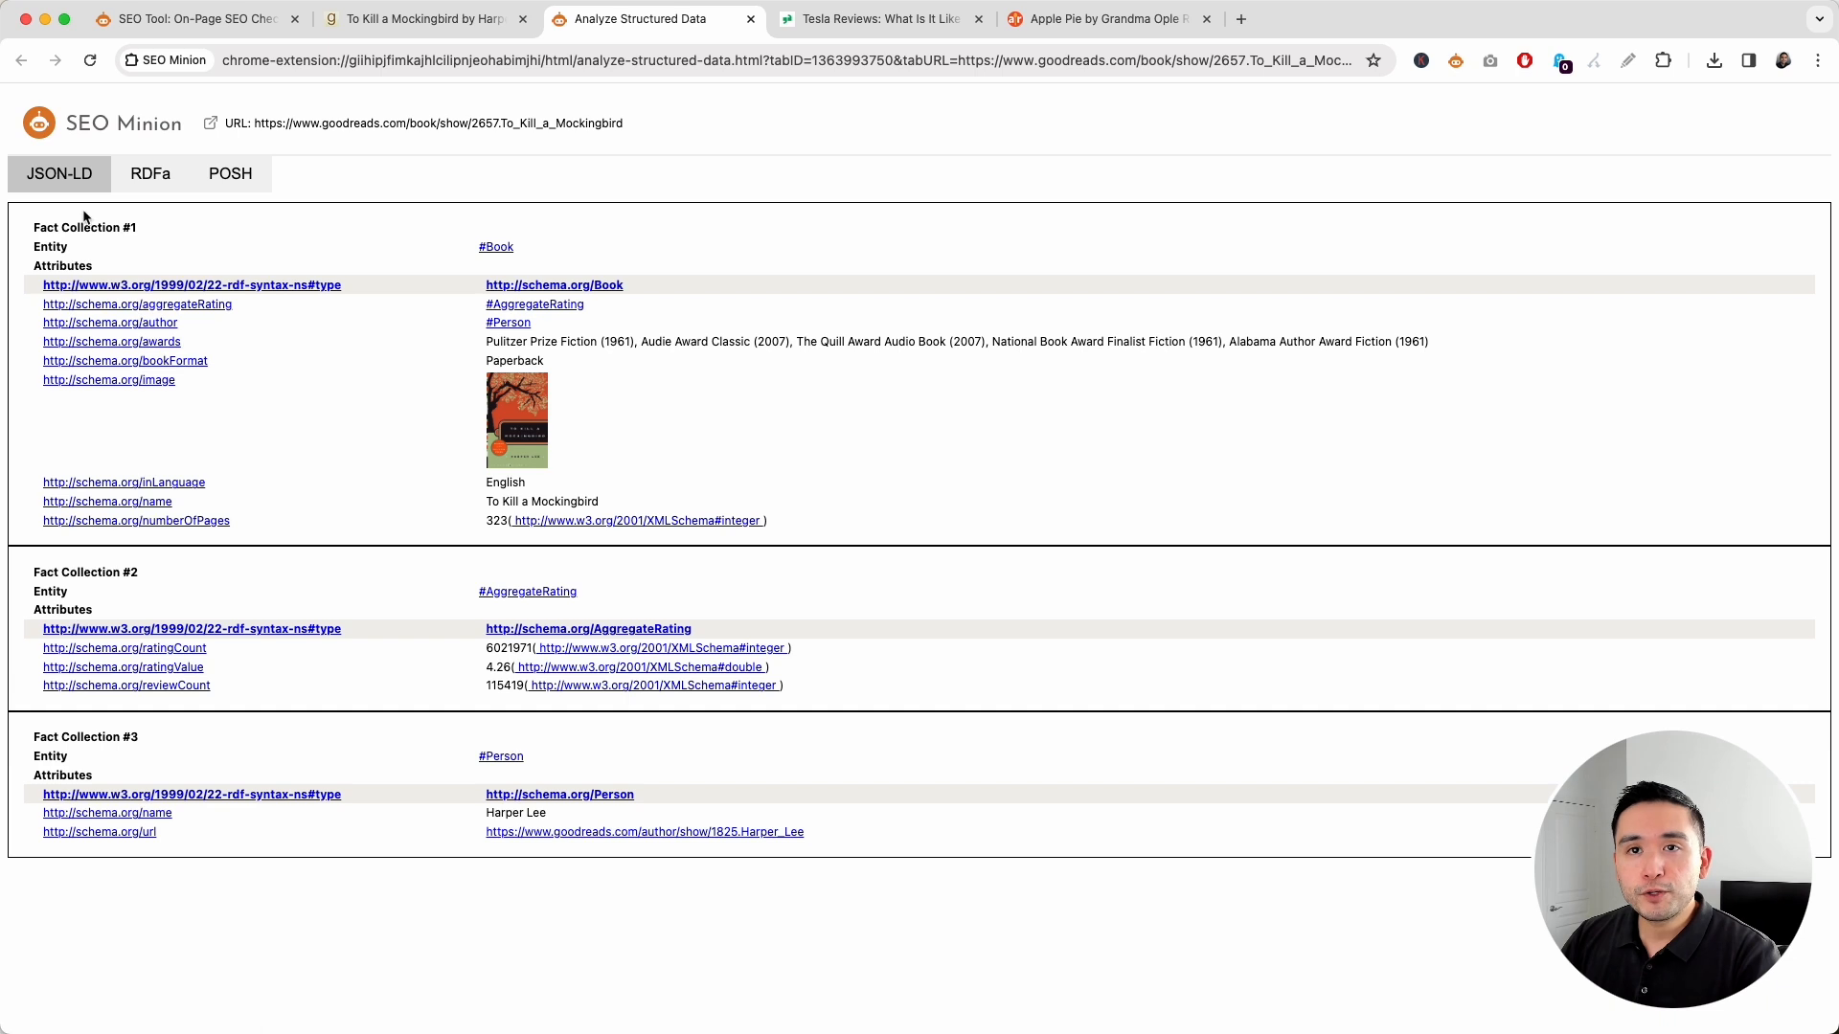
mouse_move(59, 174)
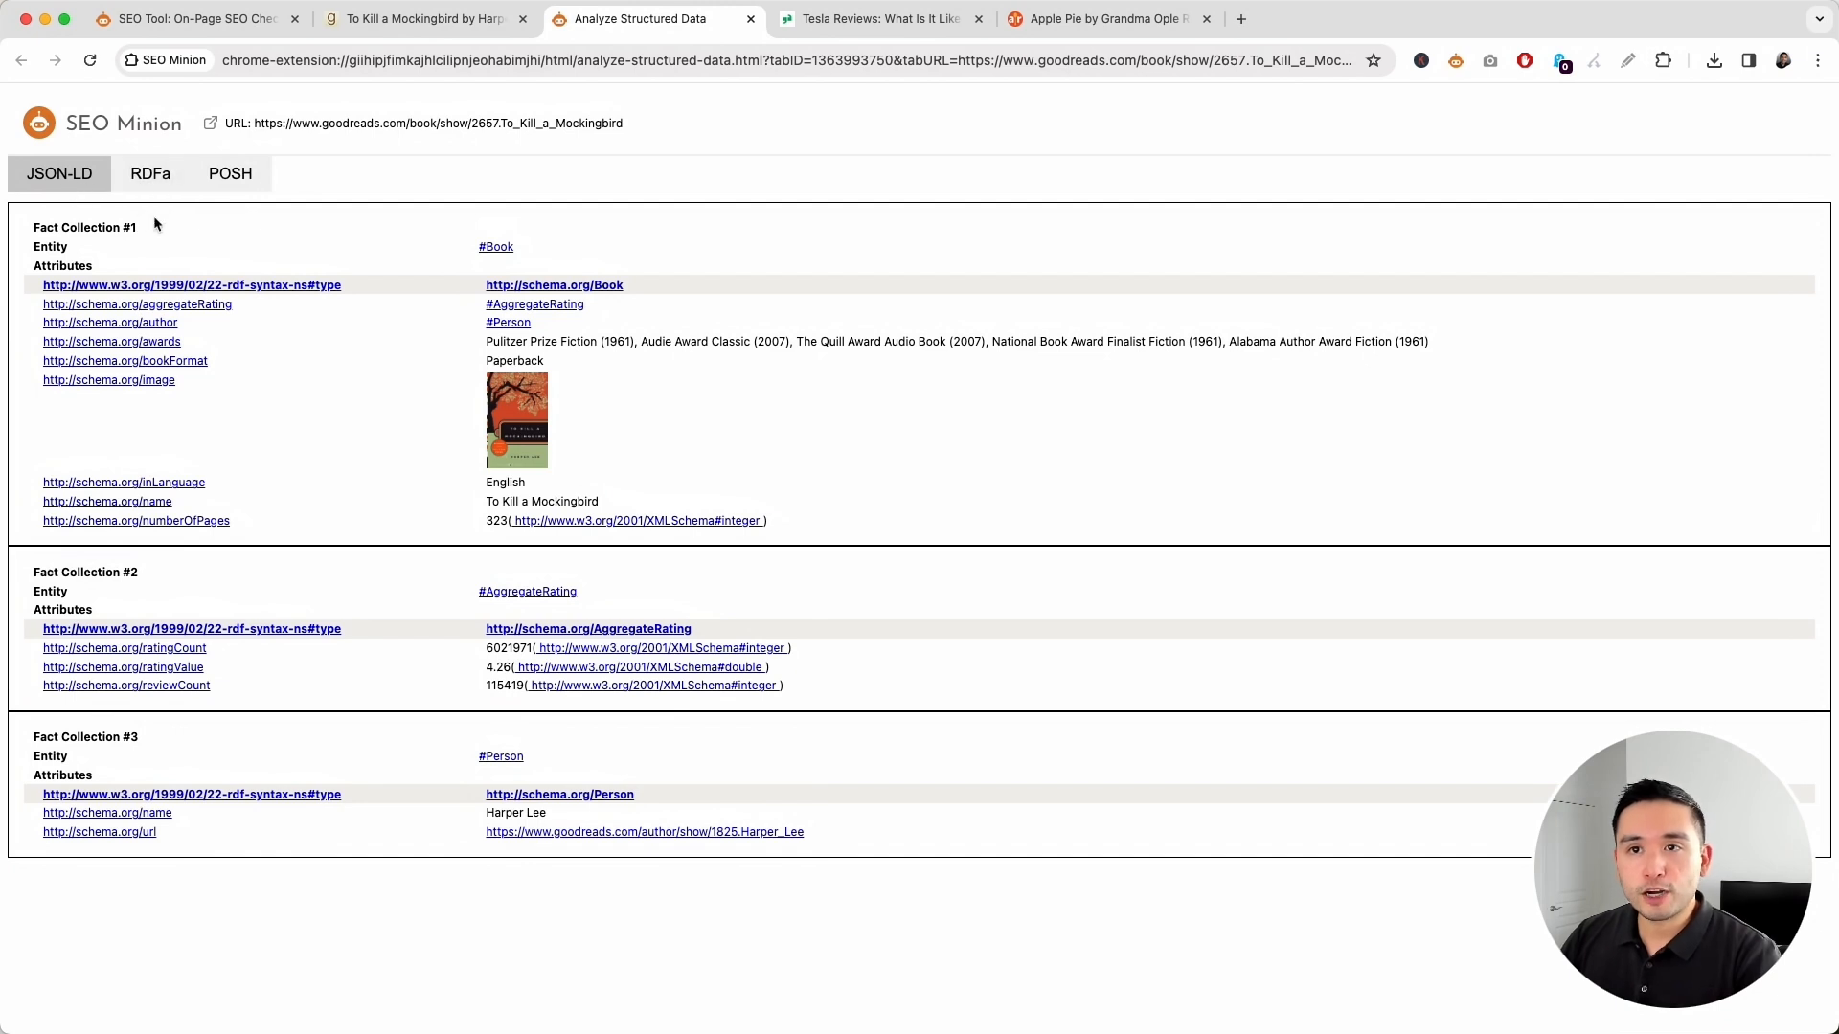
mouse_move(229, 323)
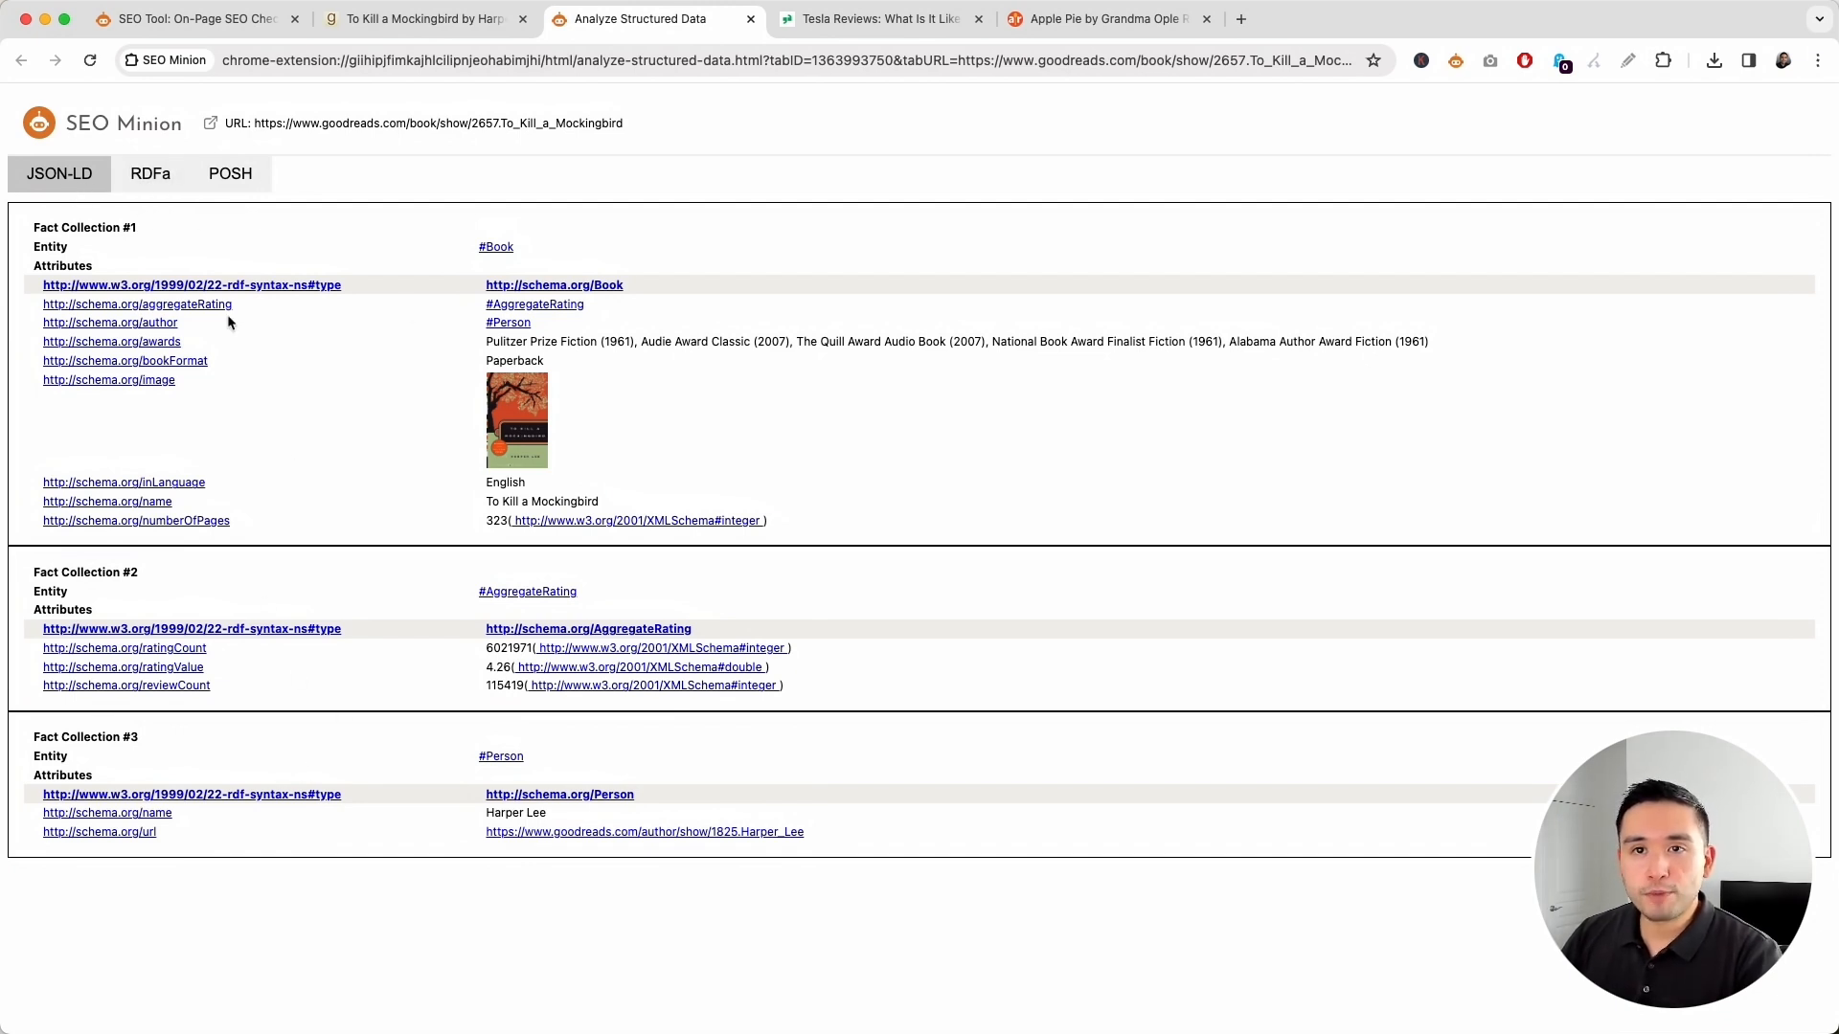
mouse_move(563, 257)
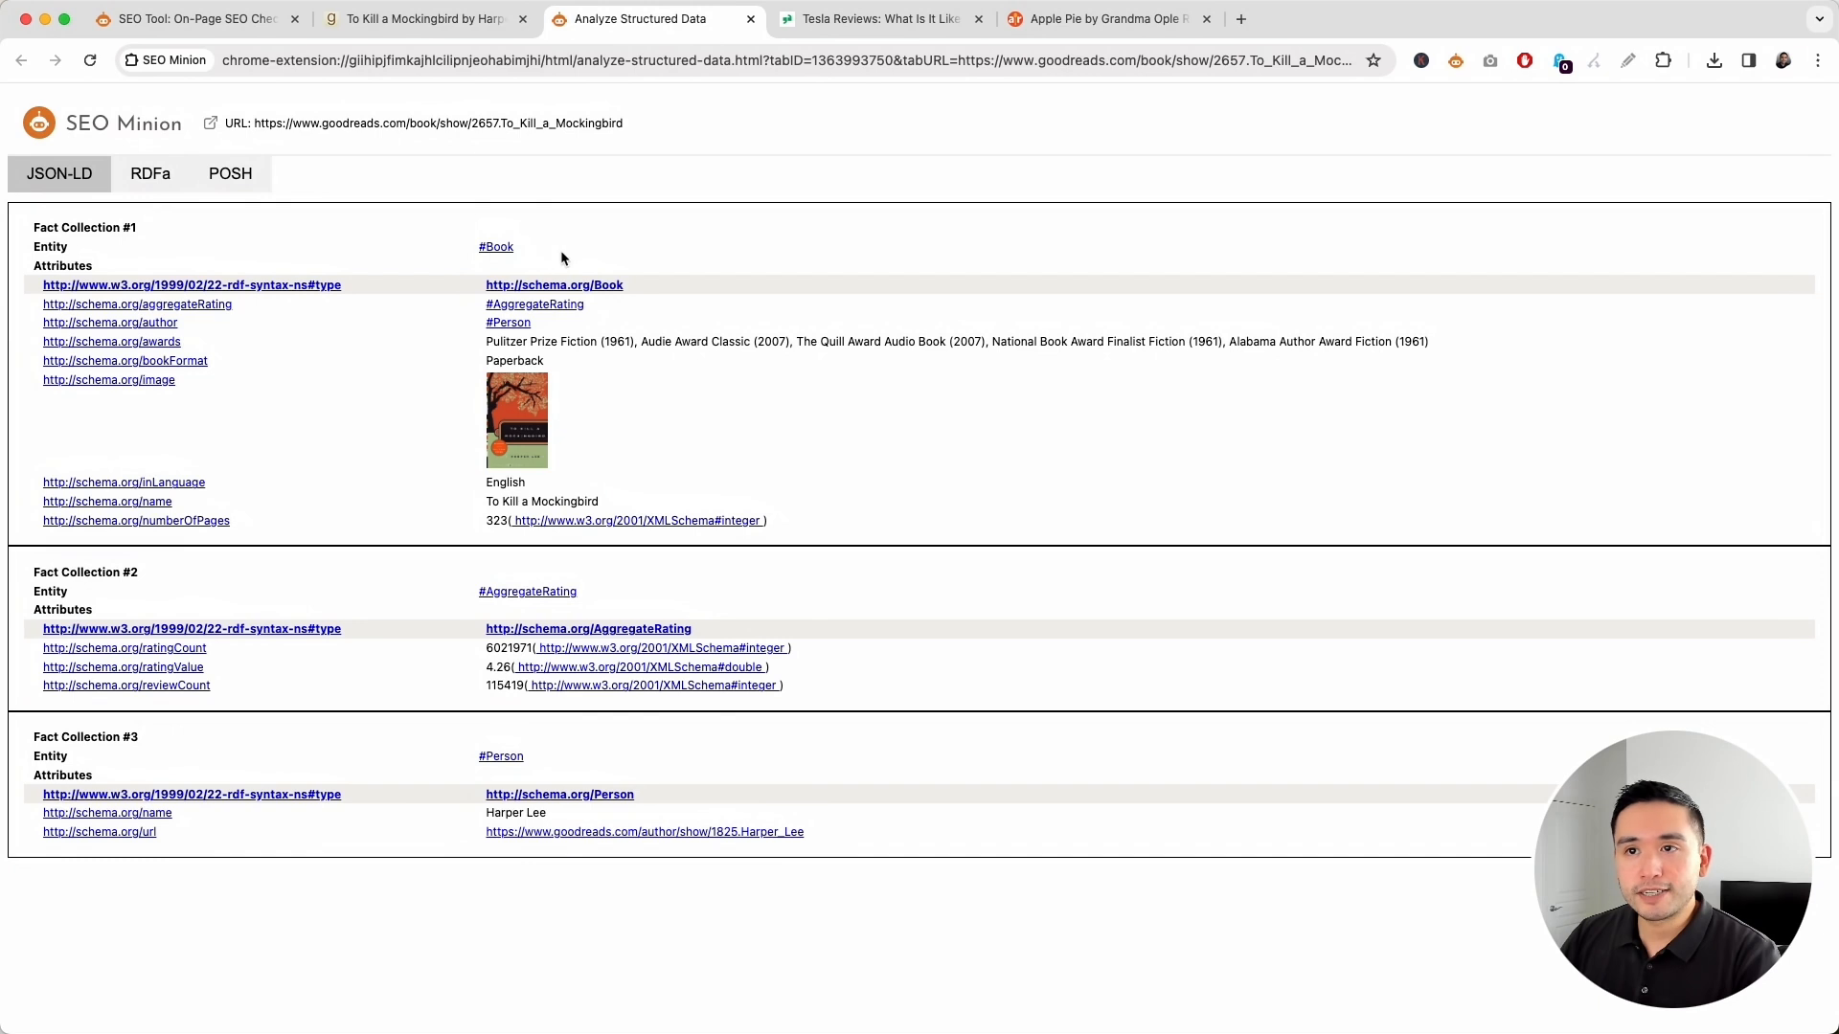
mouse_move(161, 468)
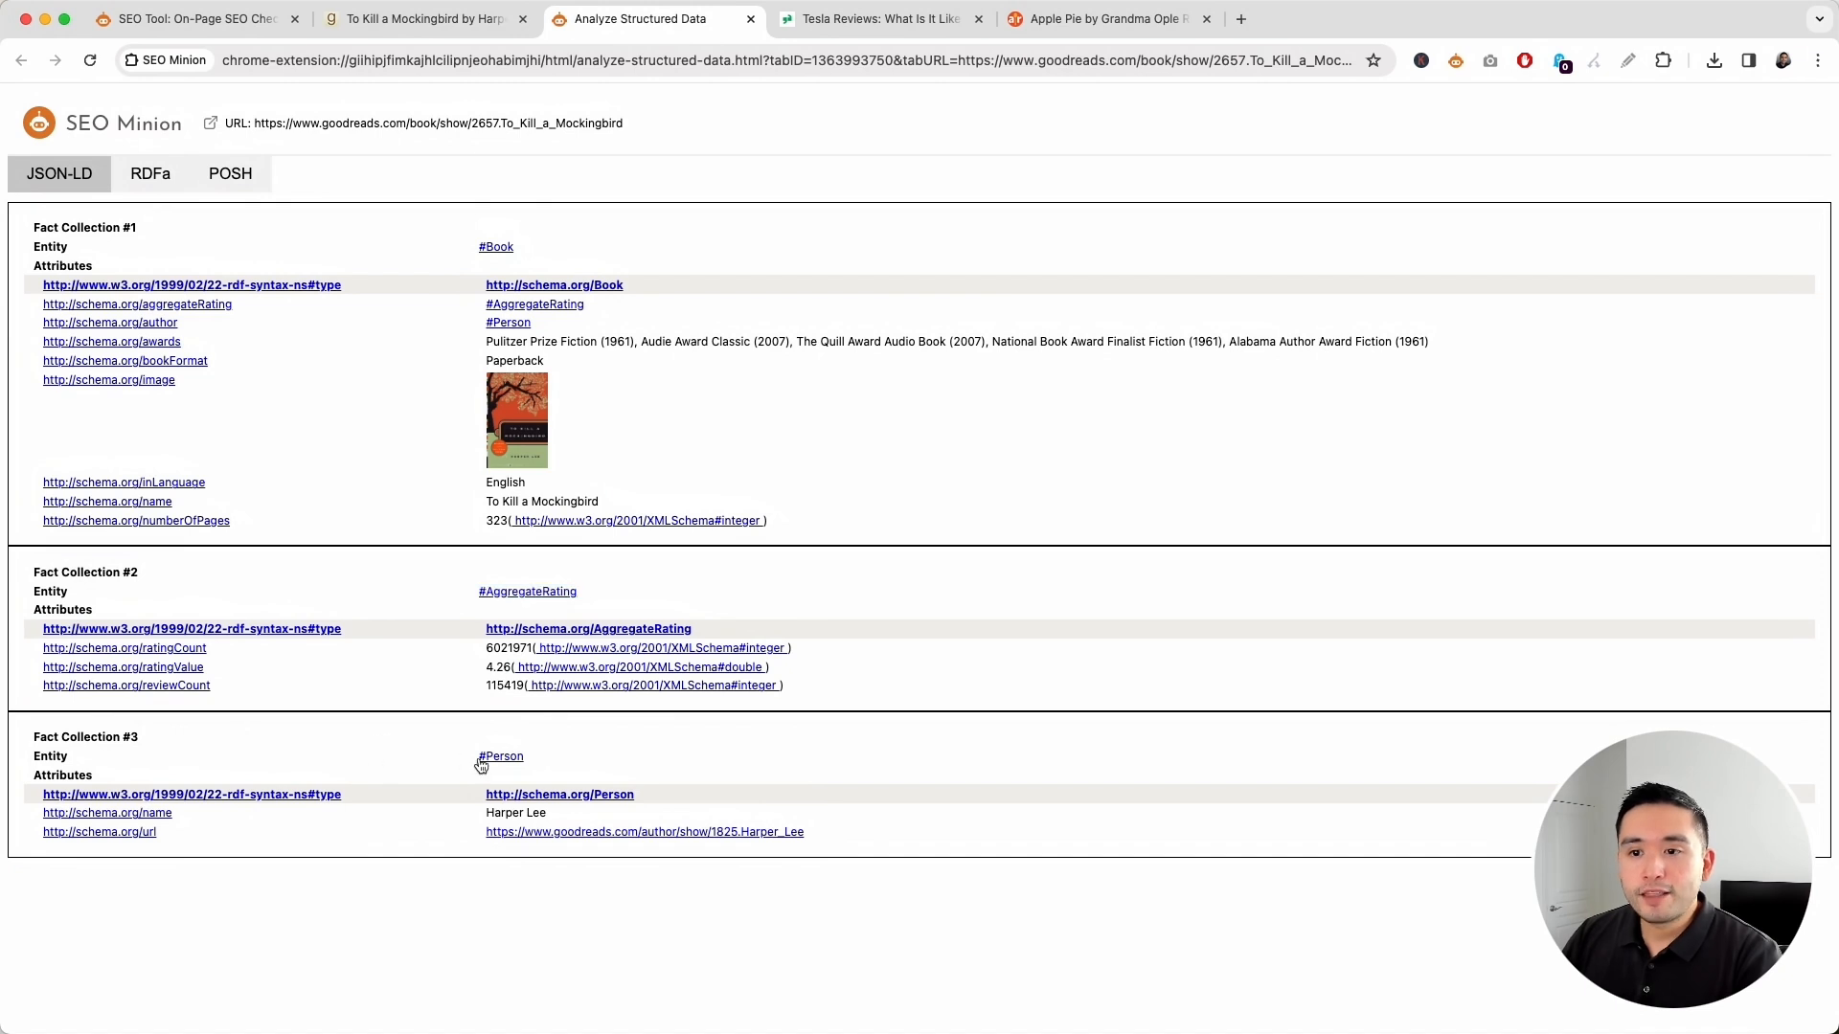
left_click(150, 173)
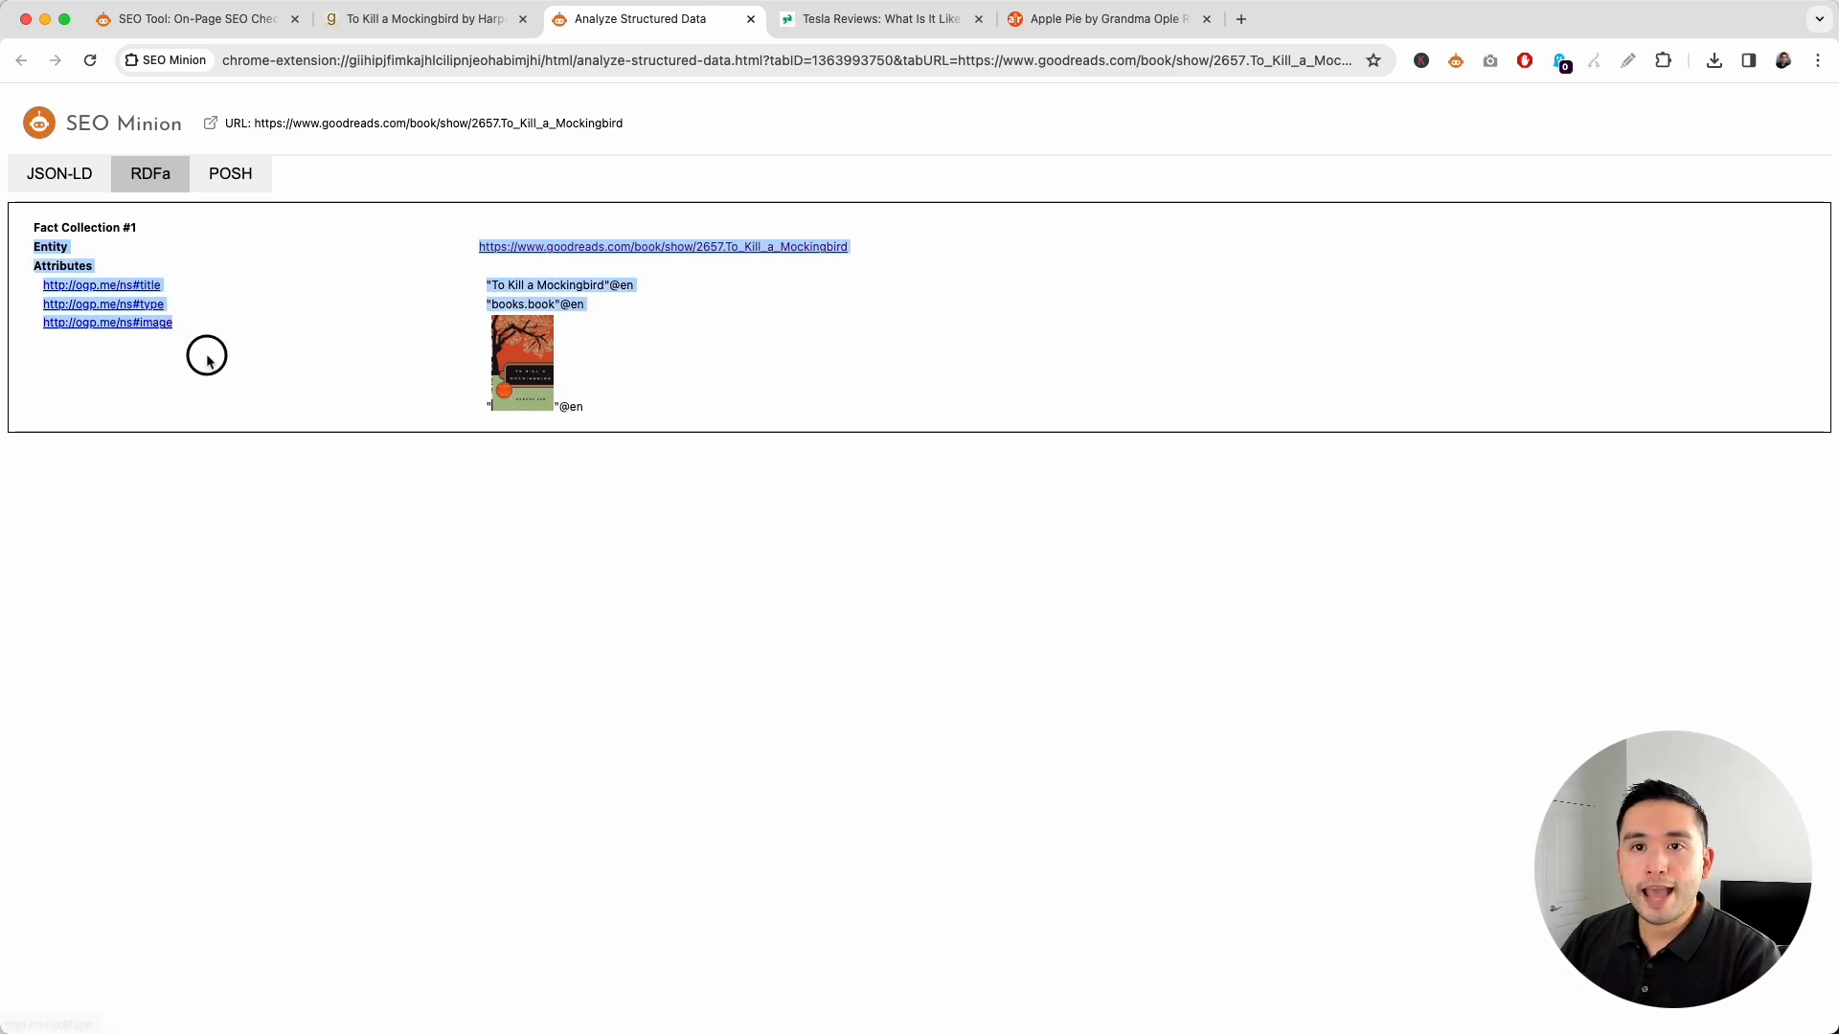
mouse_move(229, 173)
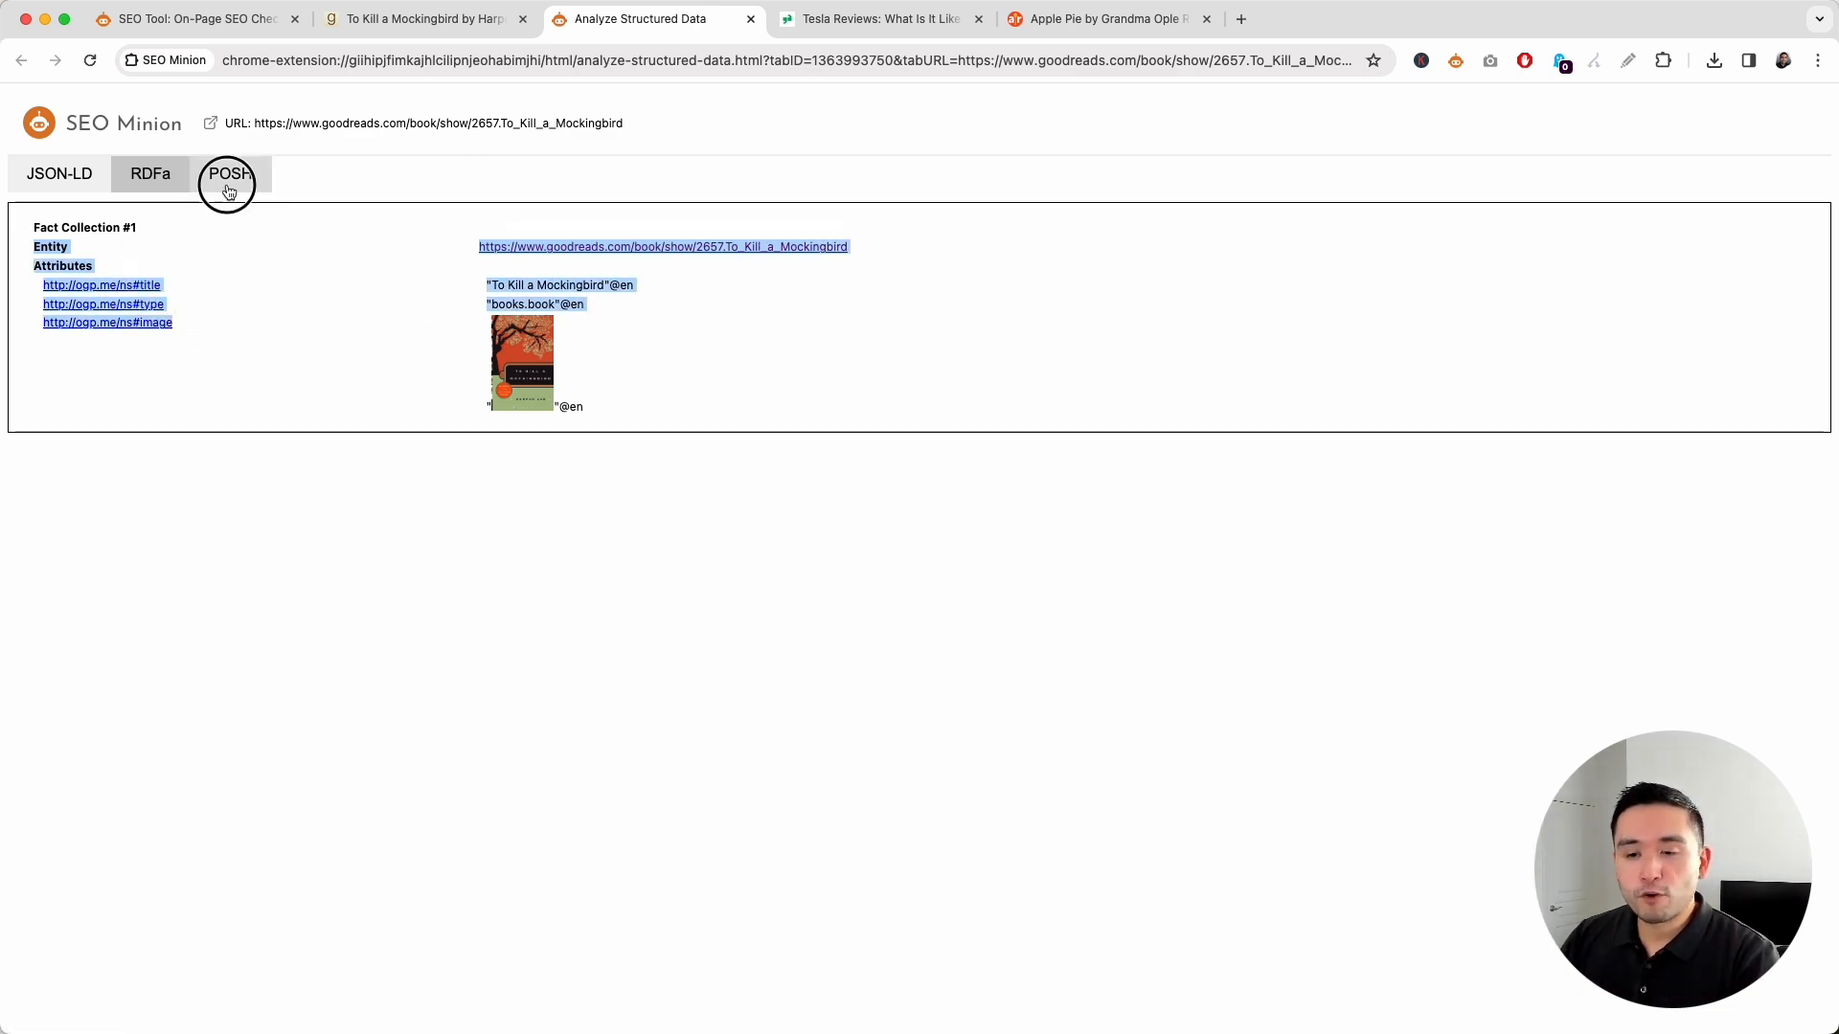
Scroll through the book page's POSH facts, including viewport, canonical and CreativeWork collections.
left_click(230, 173)
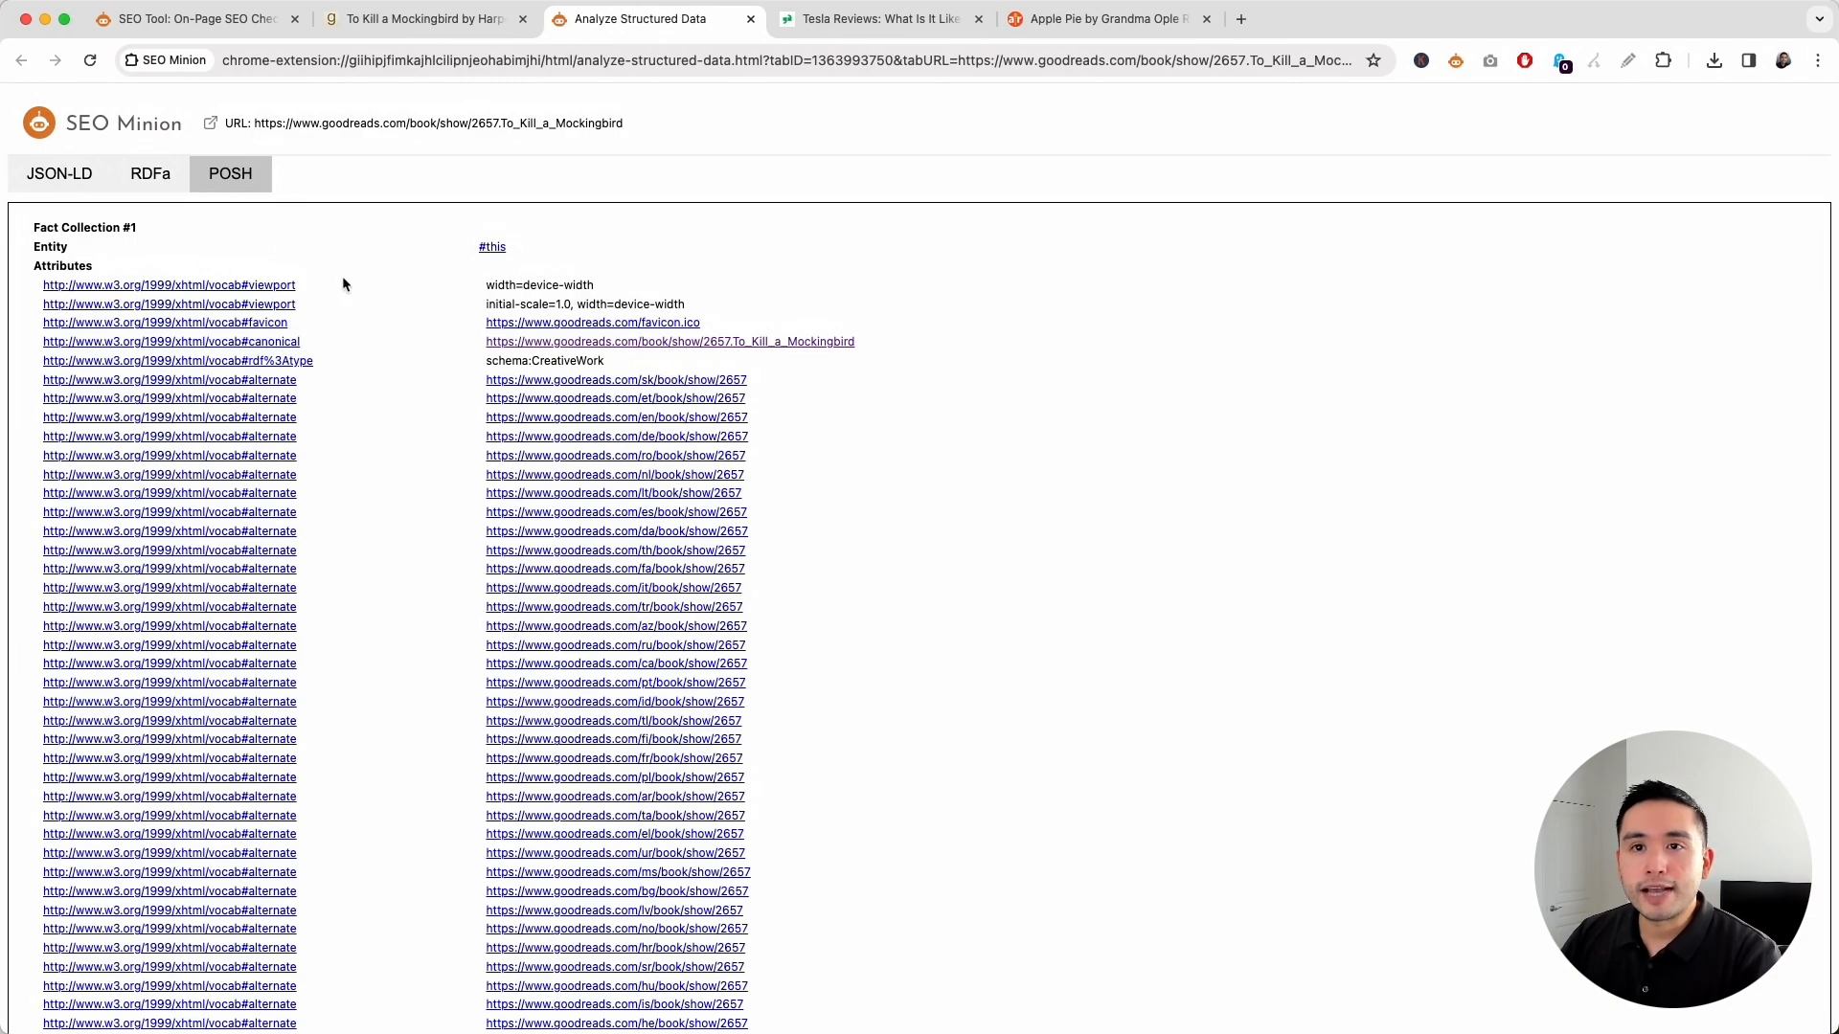
scroll("down", 3)
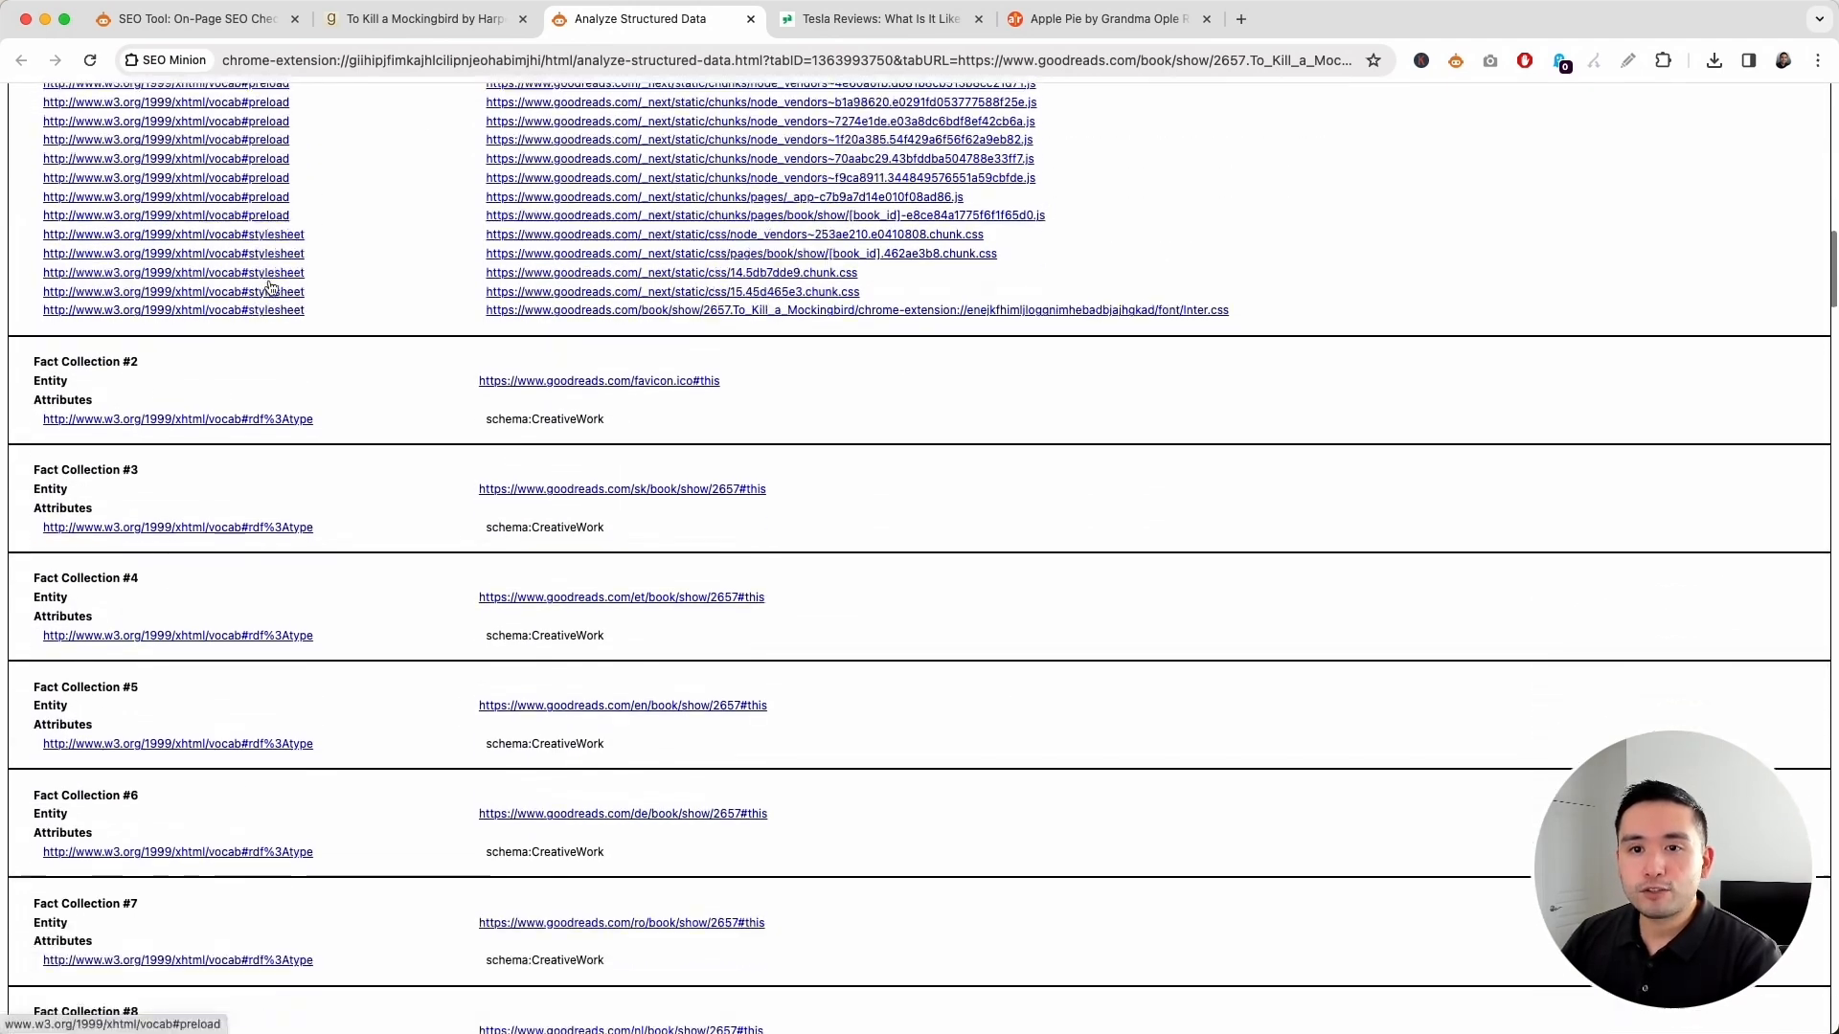
scroll("down", 3)
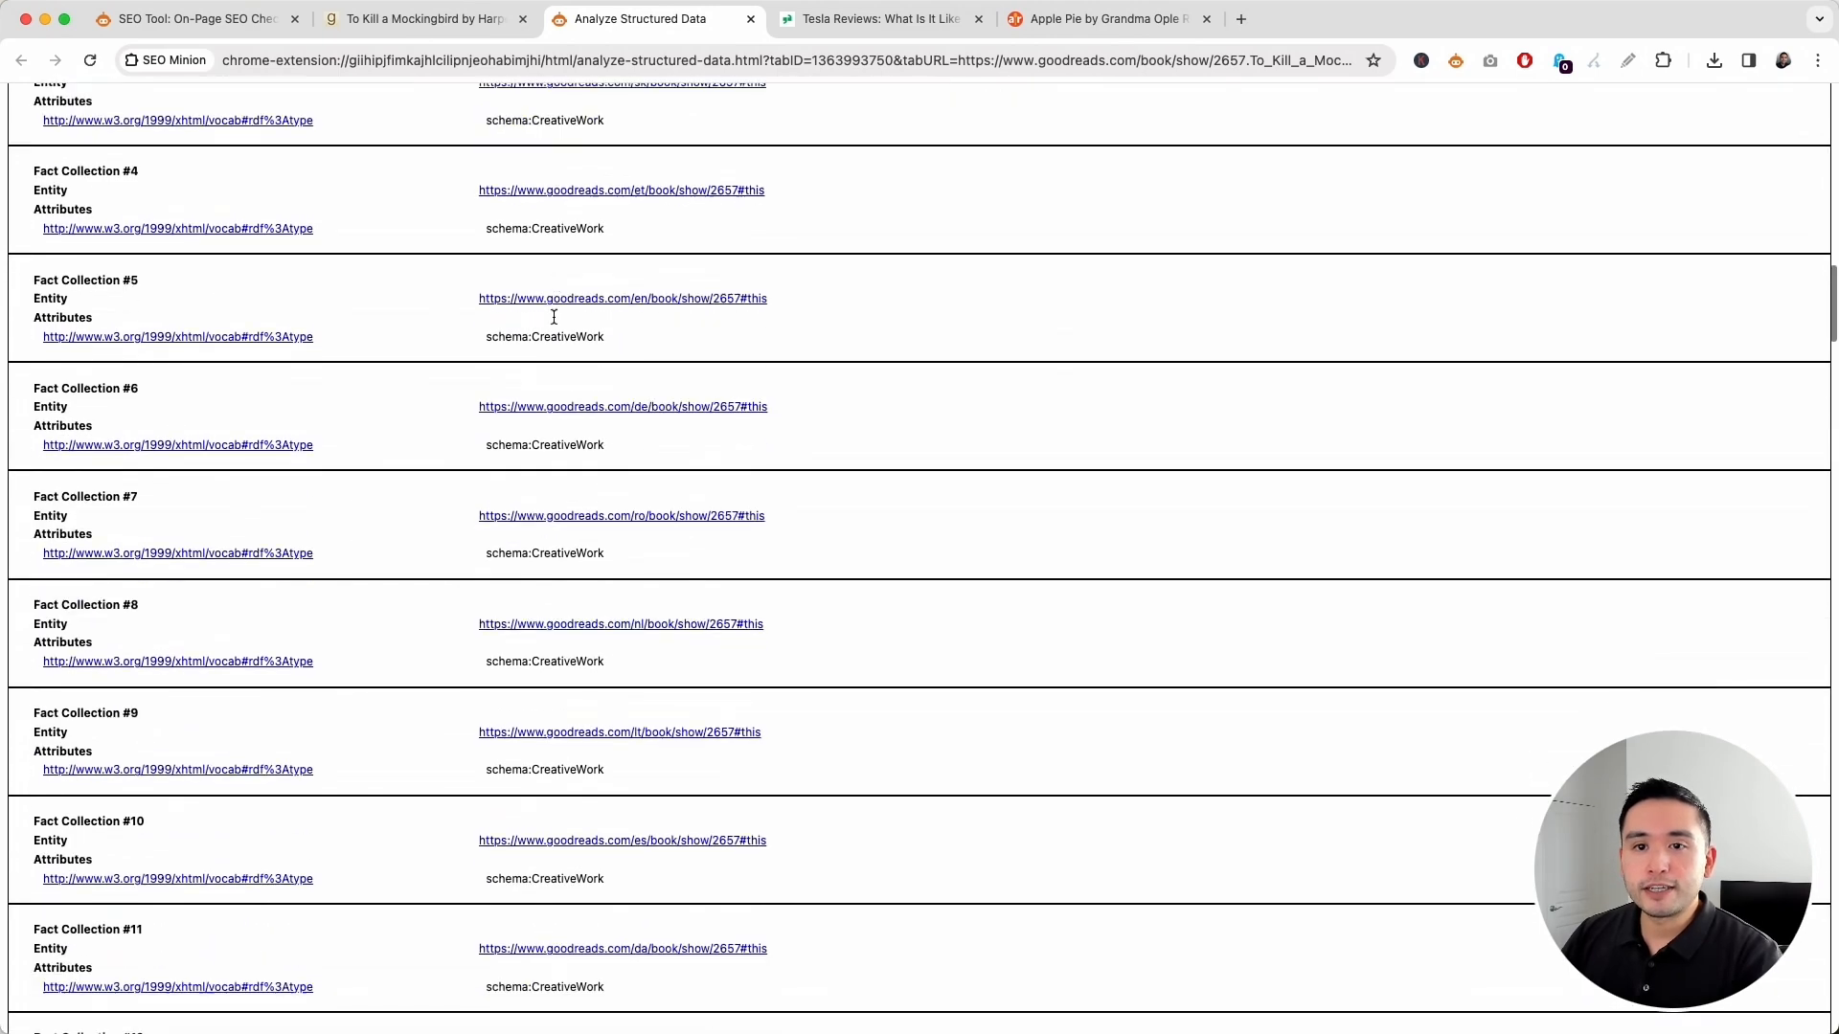
scroll("down", 3)
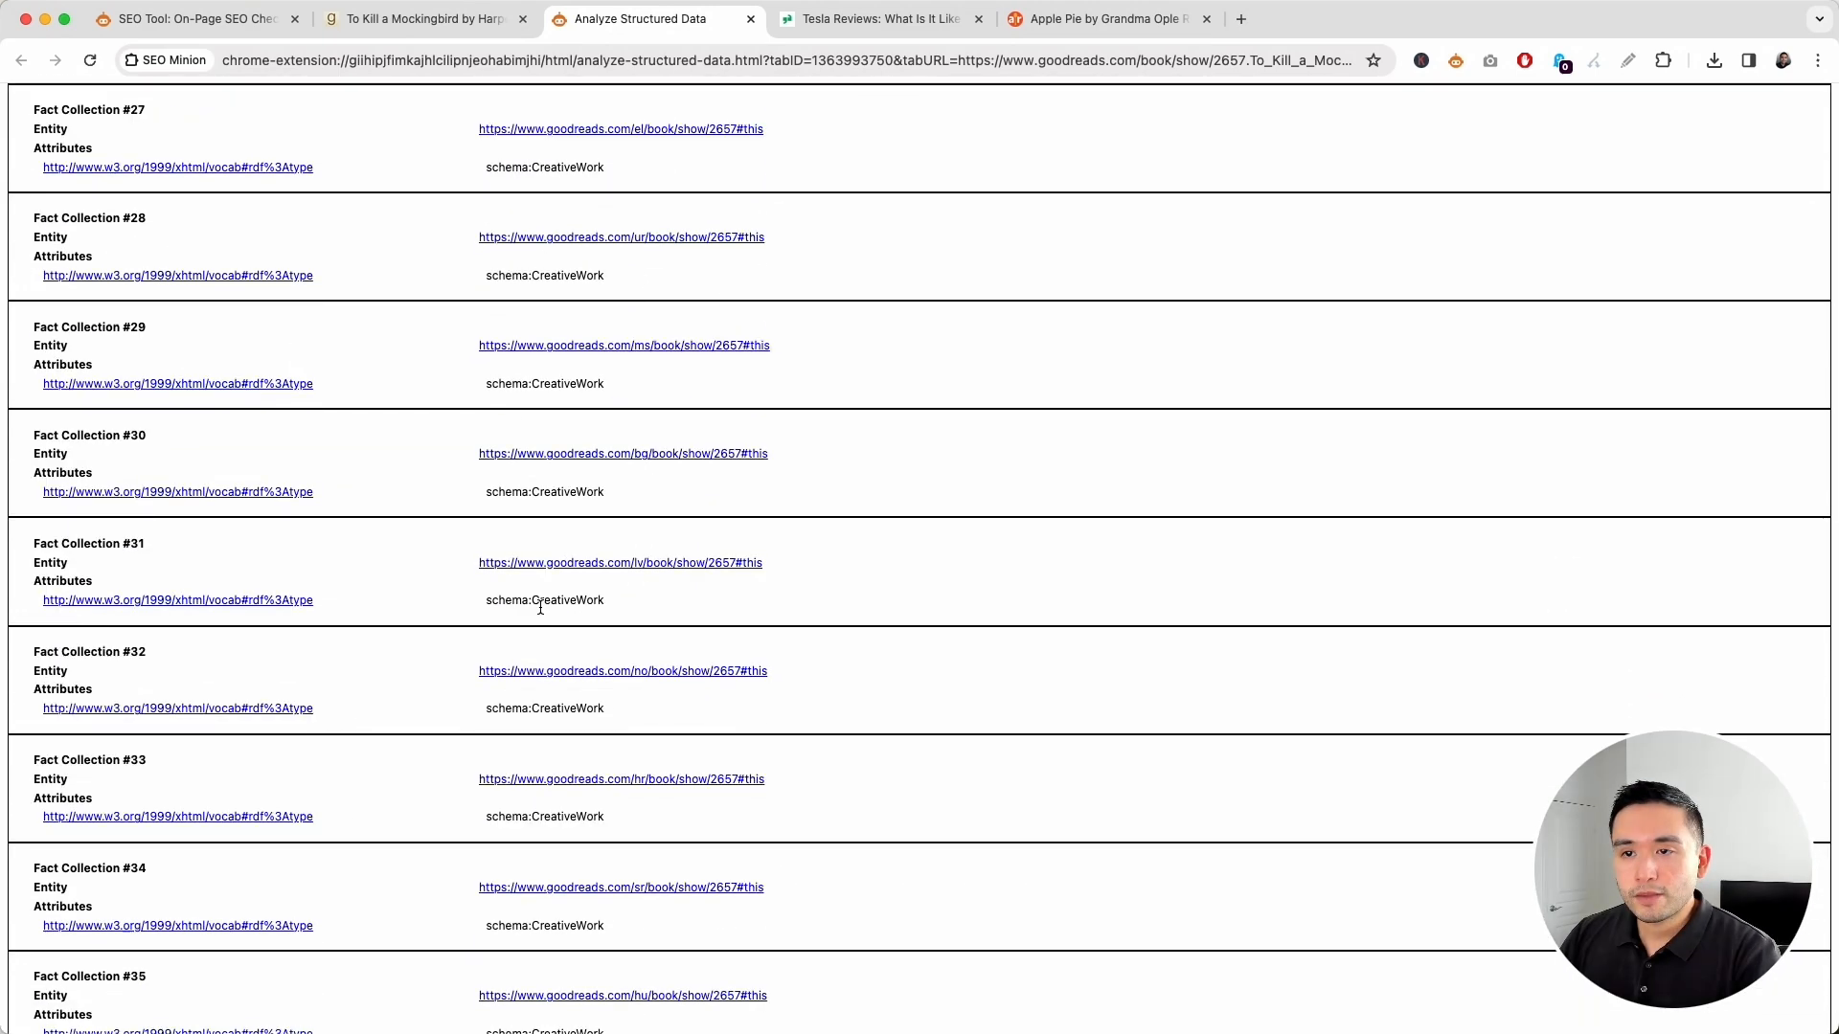
scroll("up", 3)
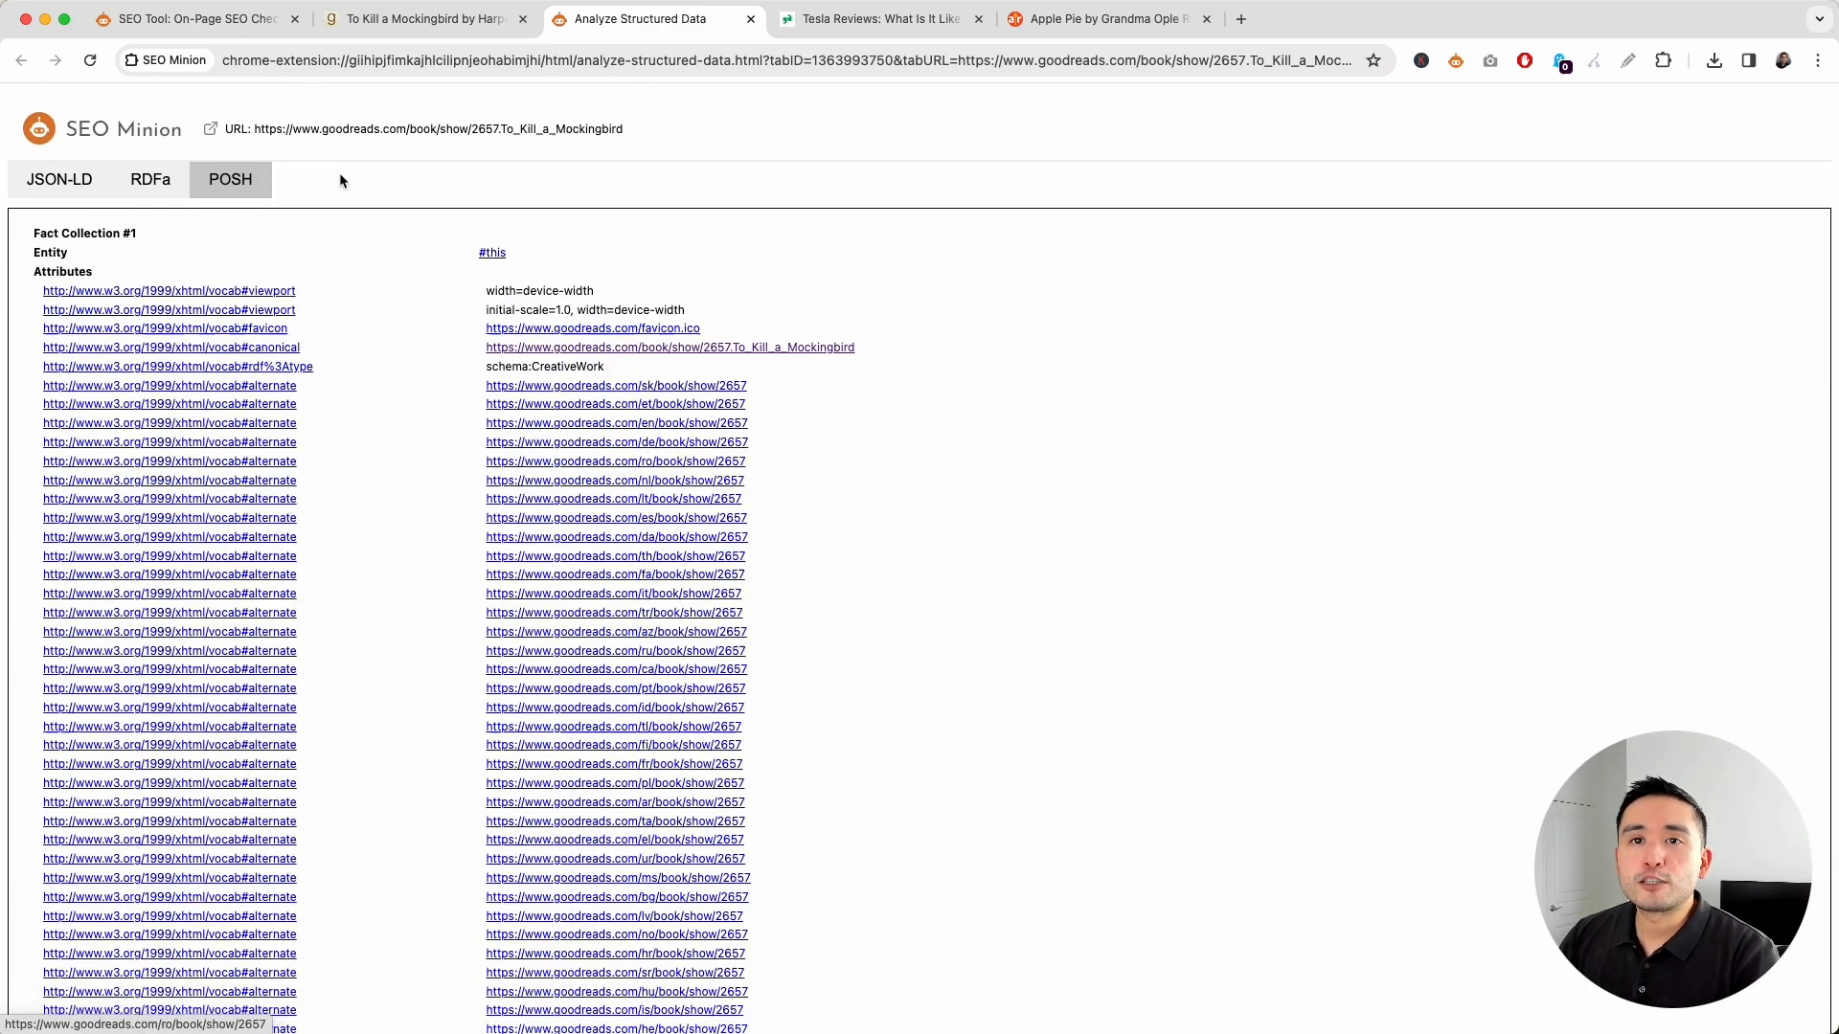
Recheck the book's JSON-LD, then analyze the Apple Pie recipe's Recipe and HowToStep facts.
left_click(59, 179)
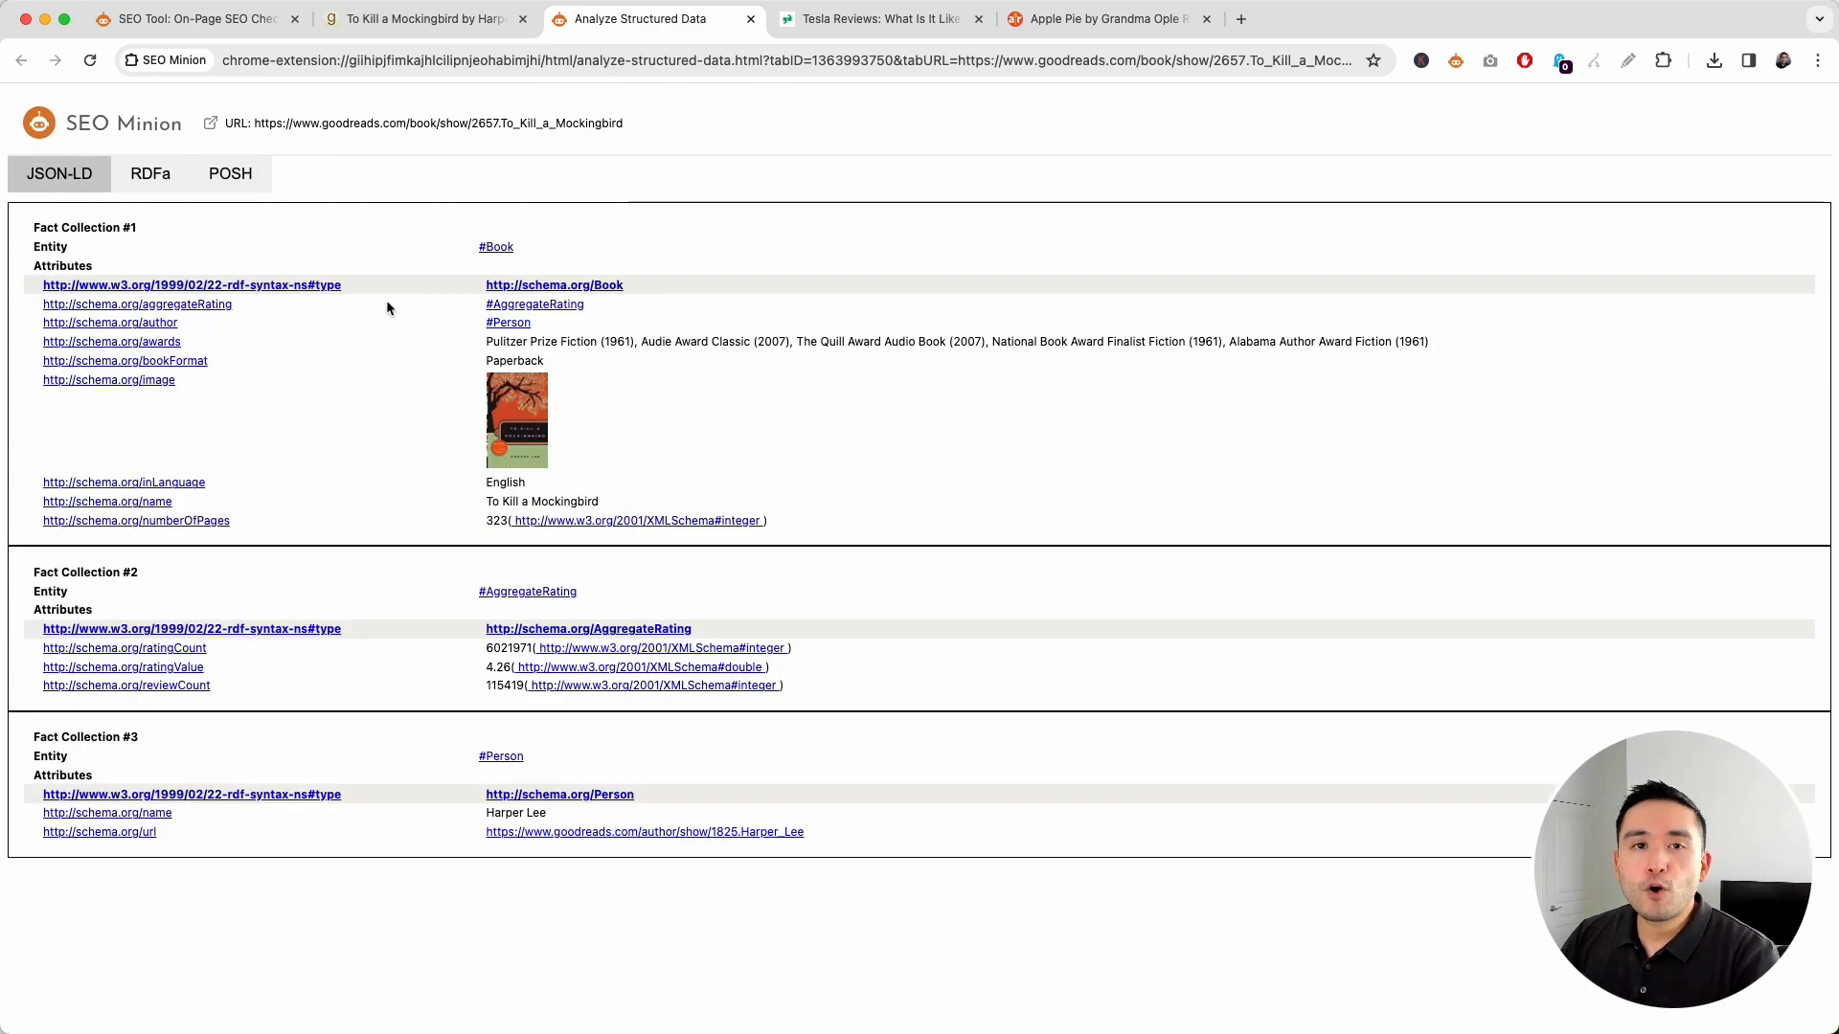
mouse_move(1103, 20)
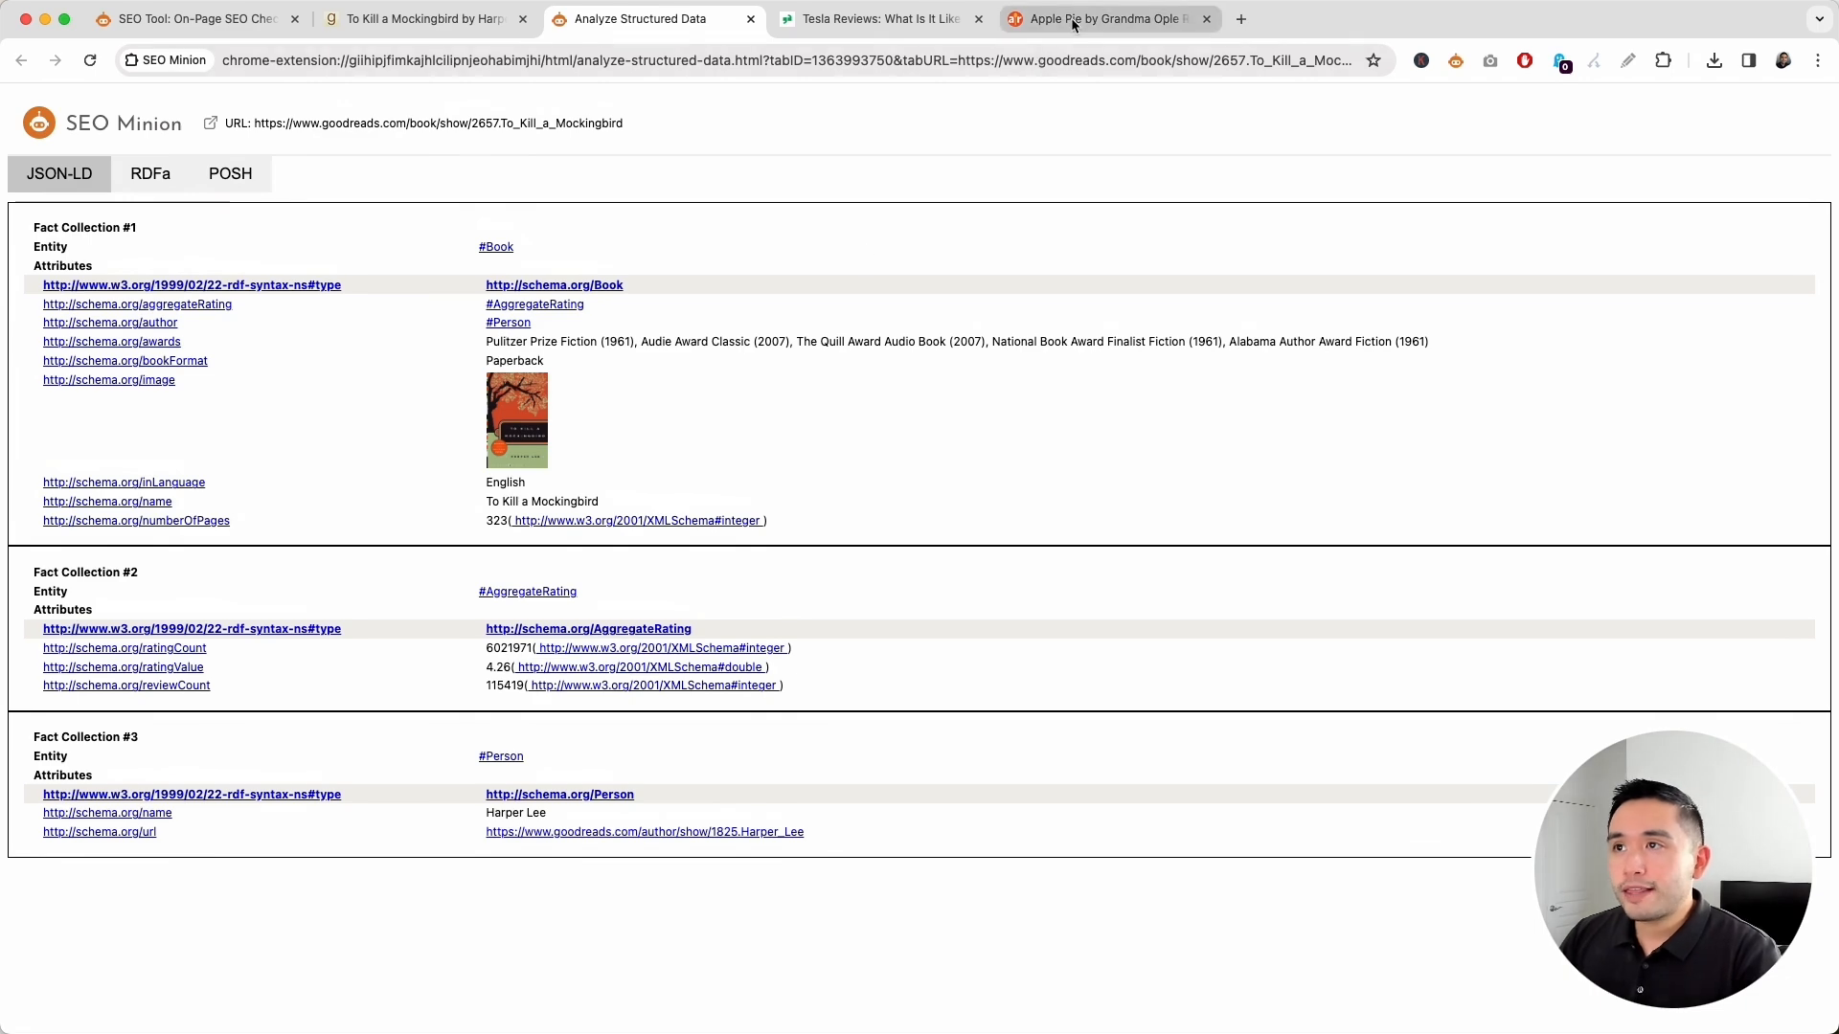
left_click(1102, 19)
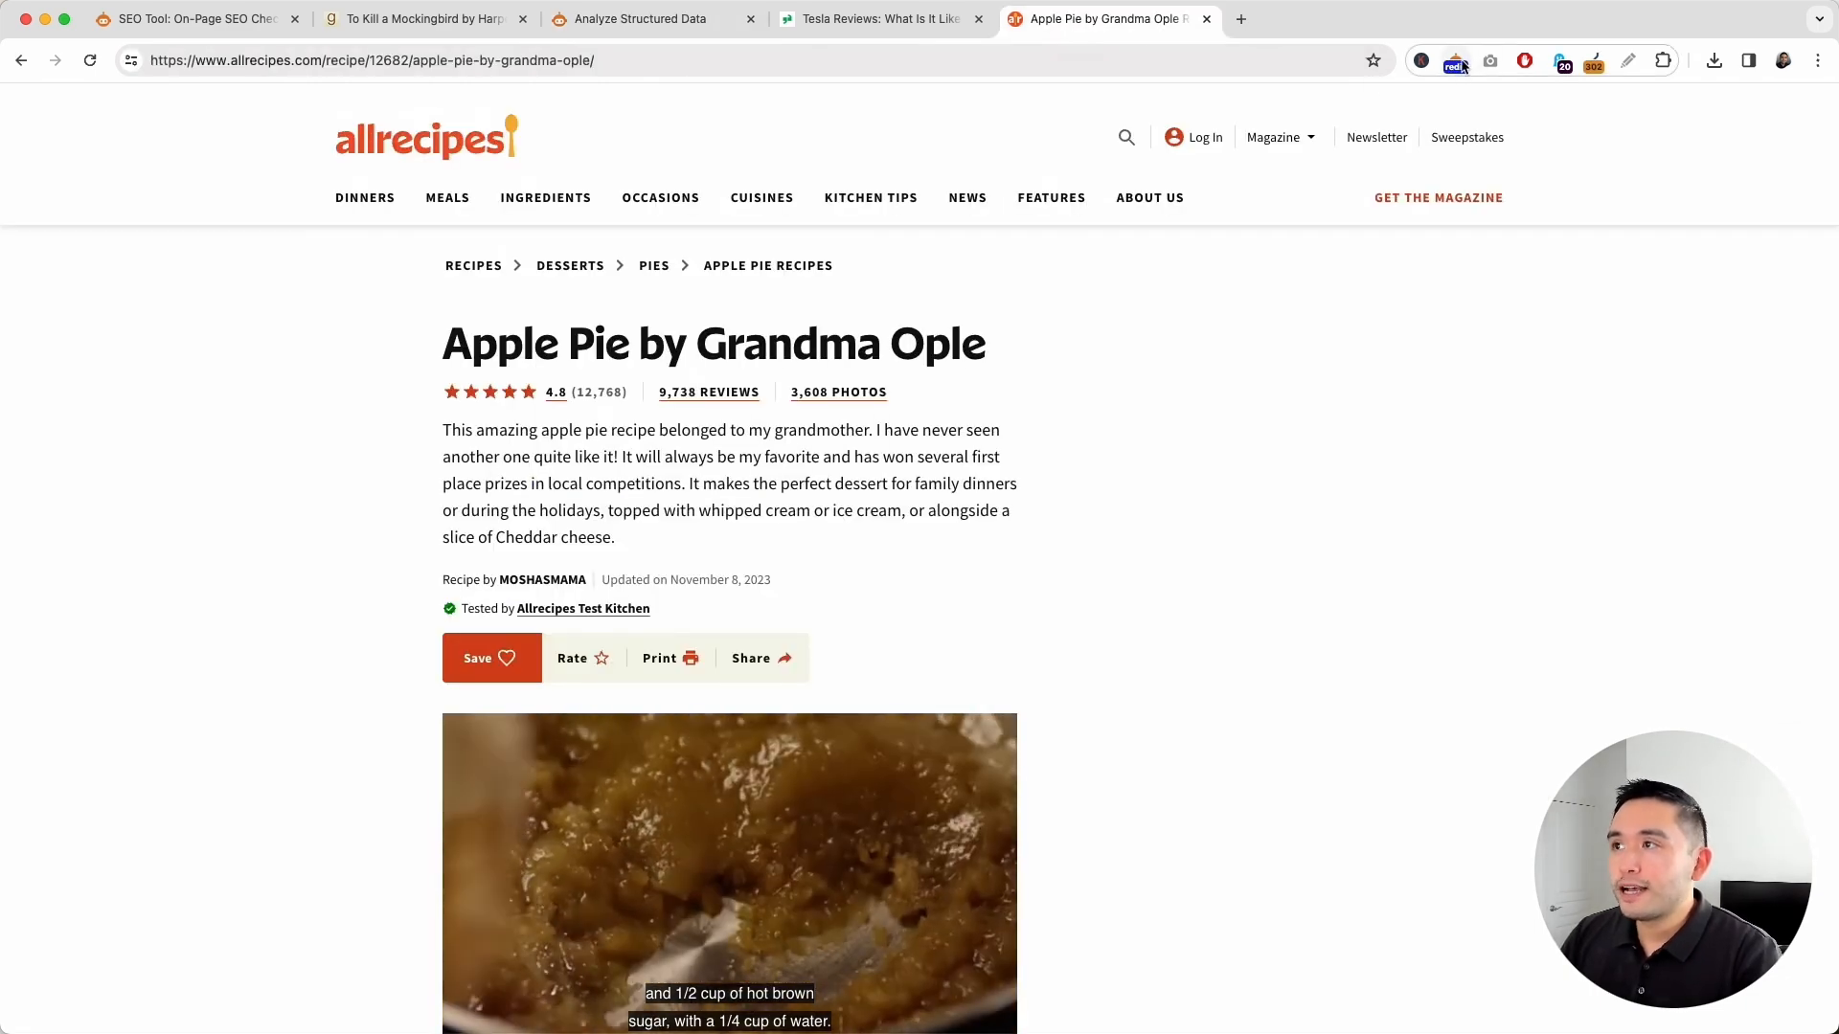
left_click(1456, 59)
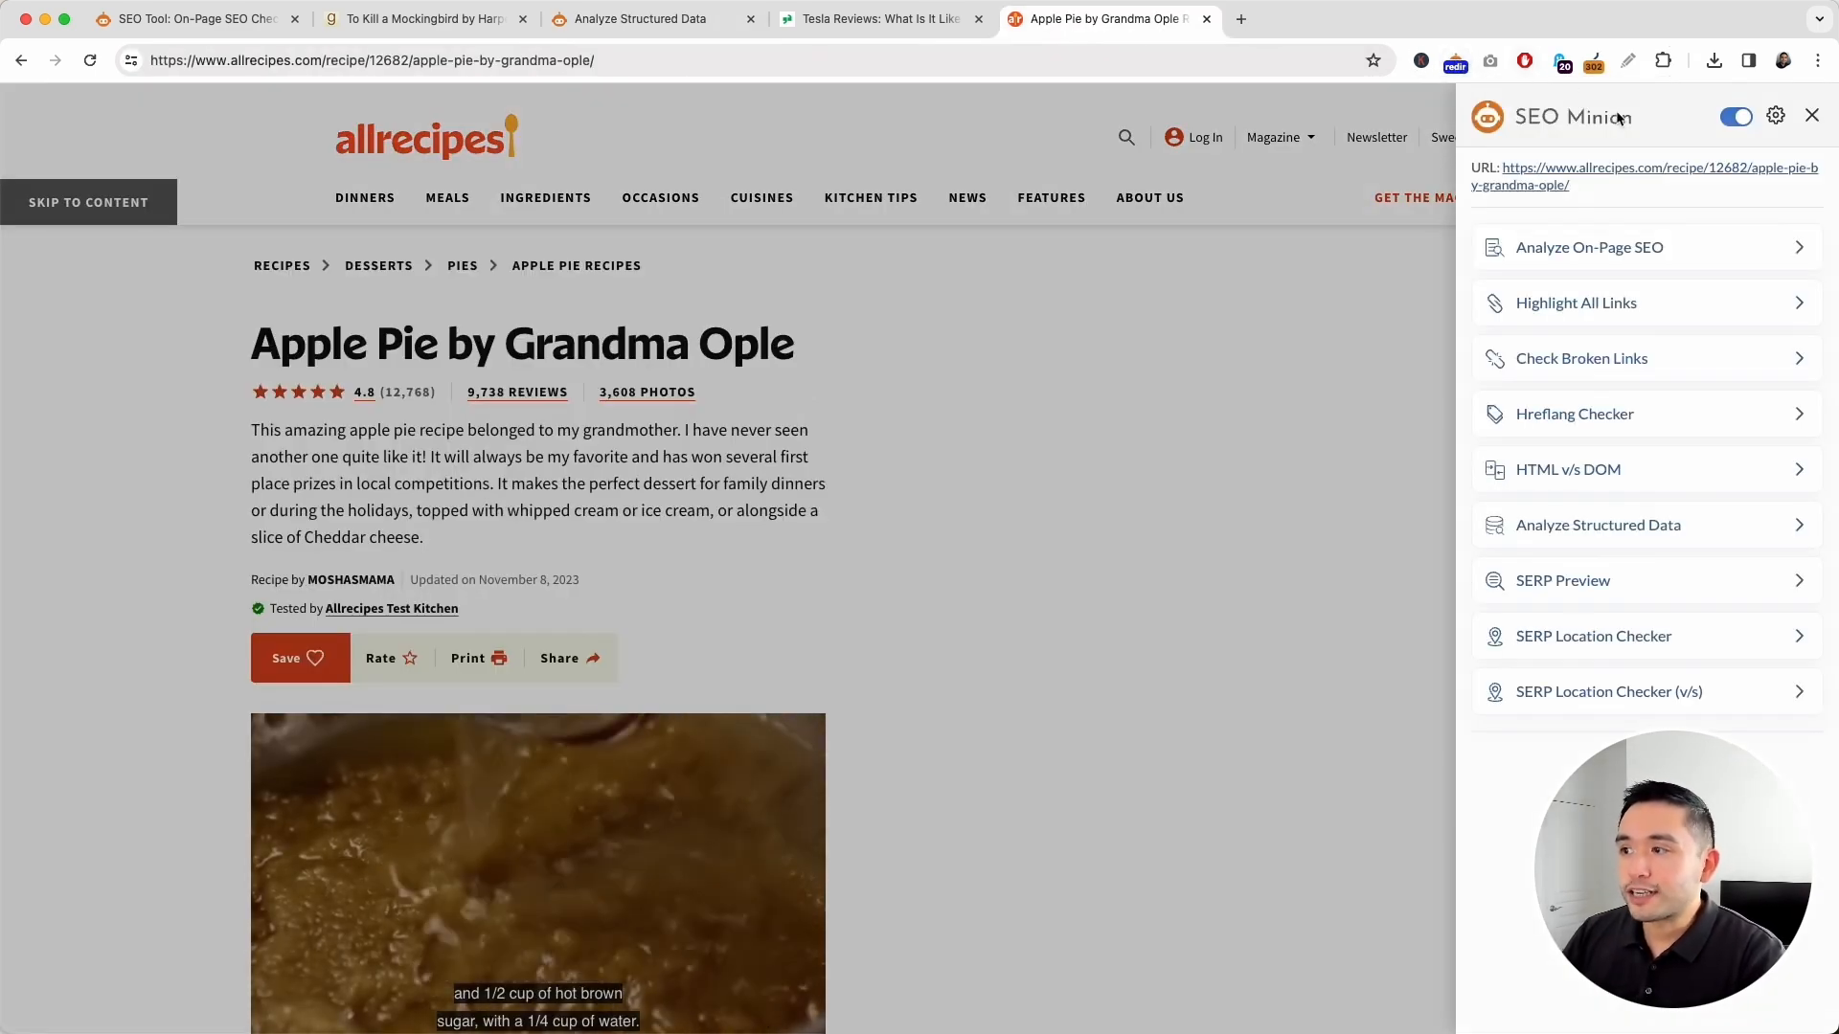
left_click(1597, 523)
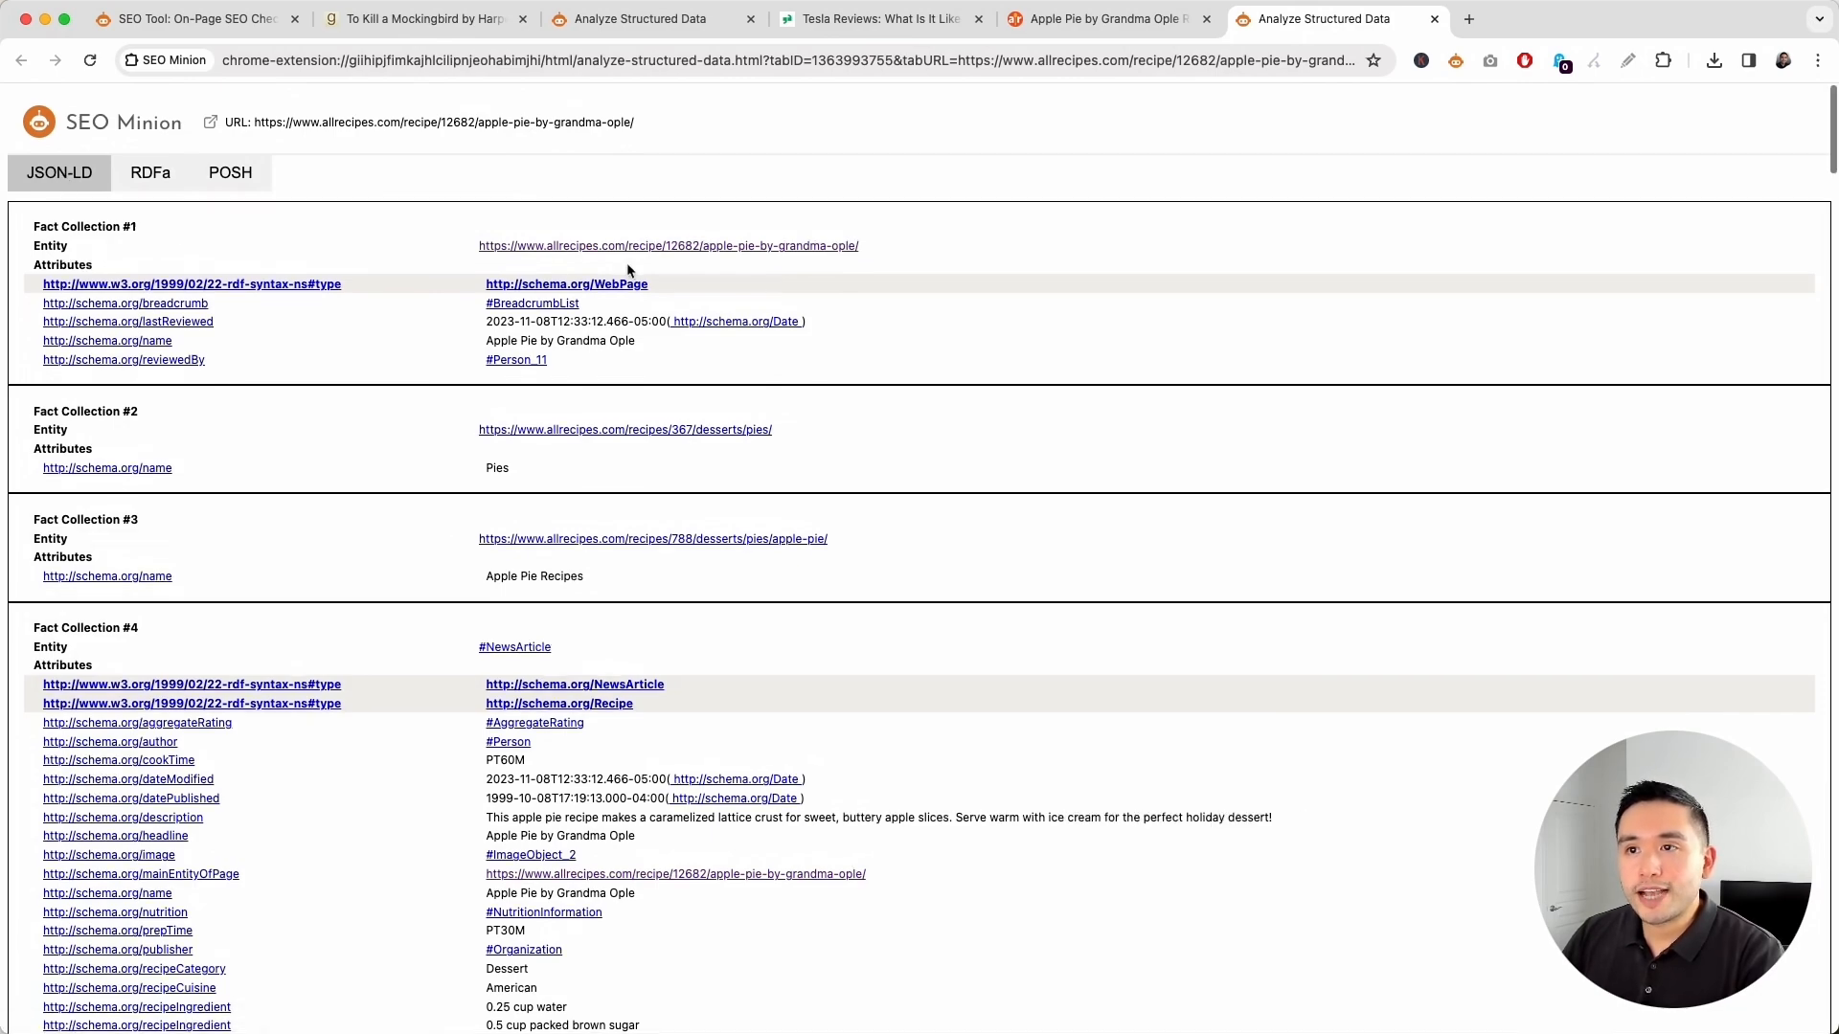
scroll("down", 3)
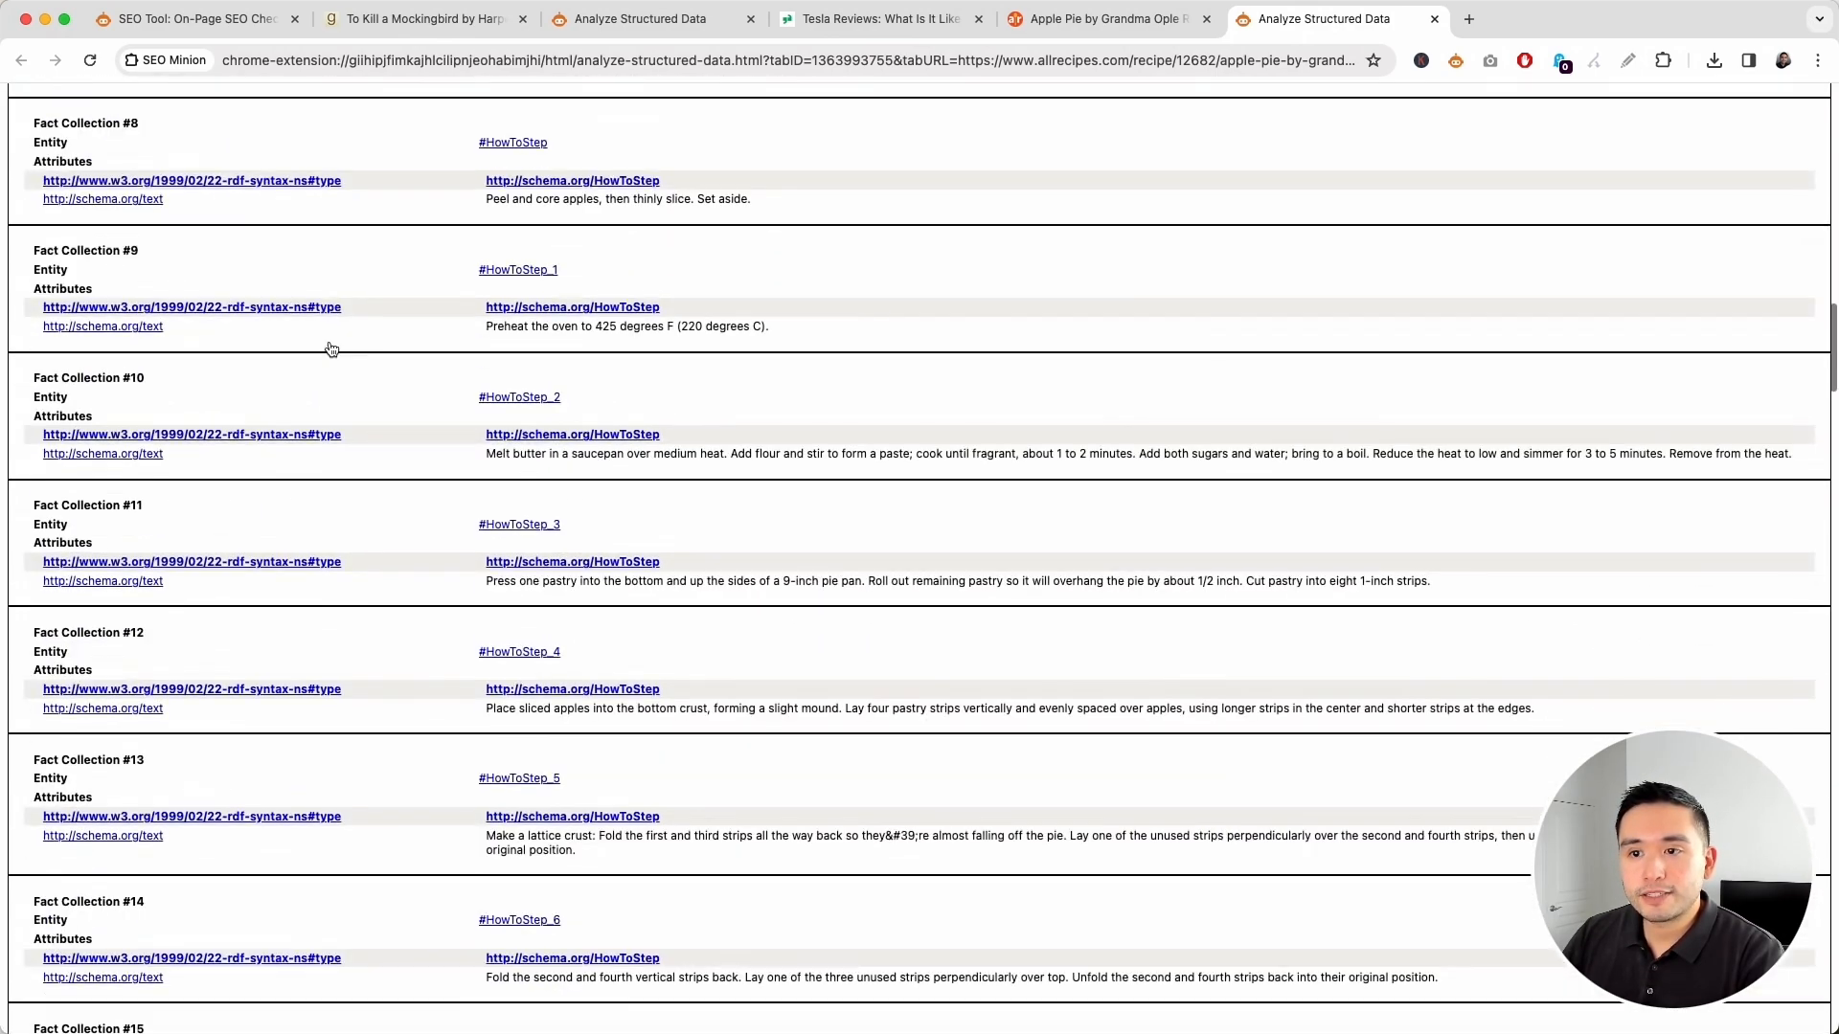
scroll("up", 3)
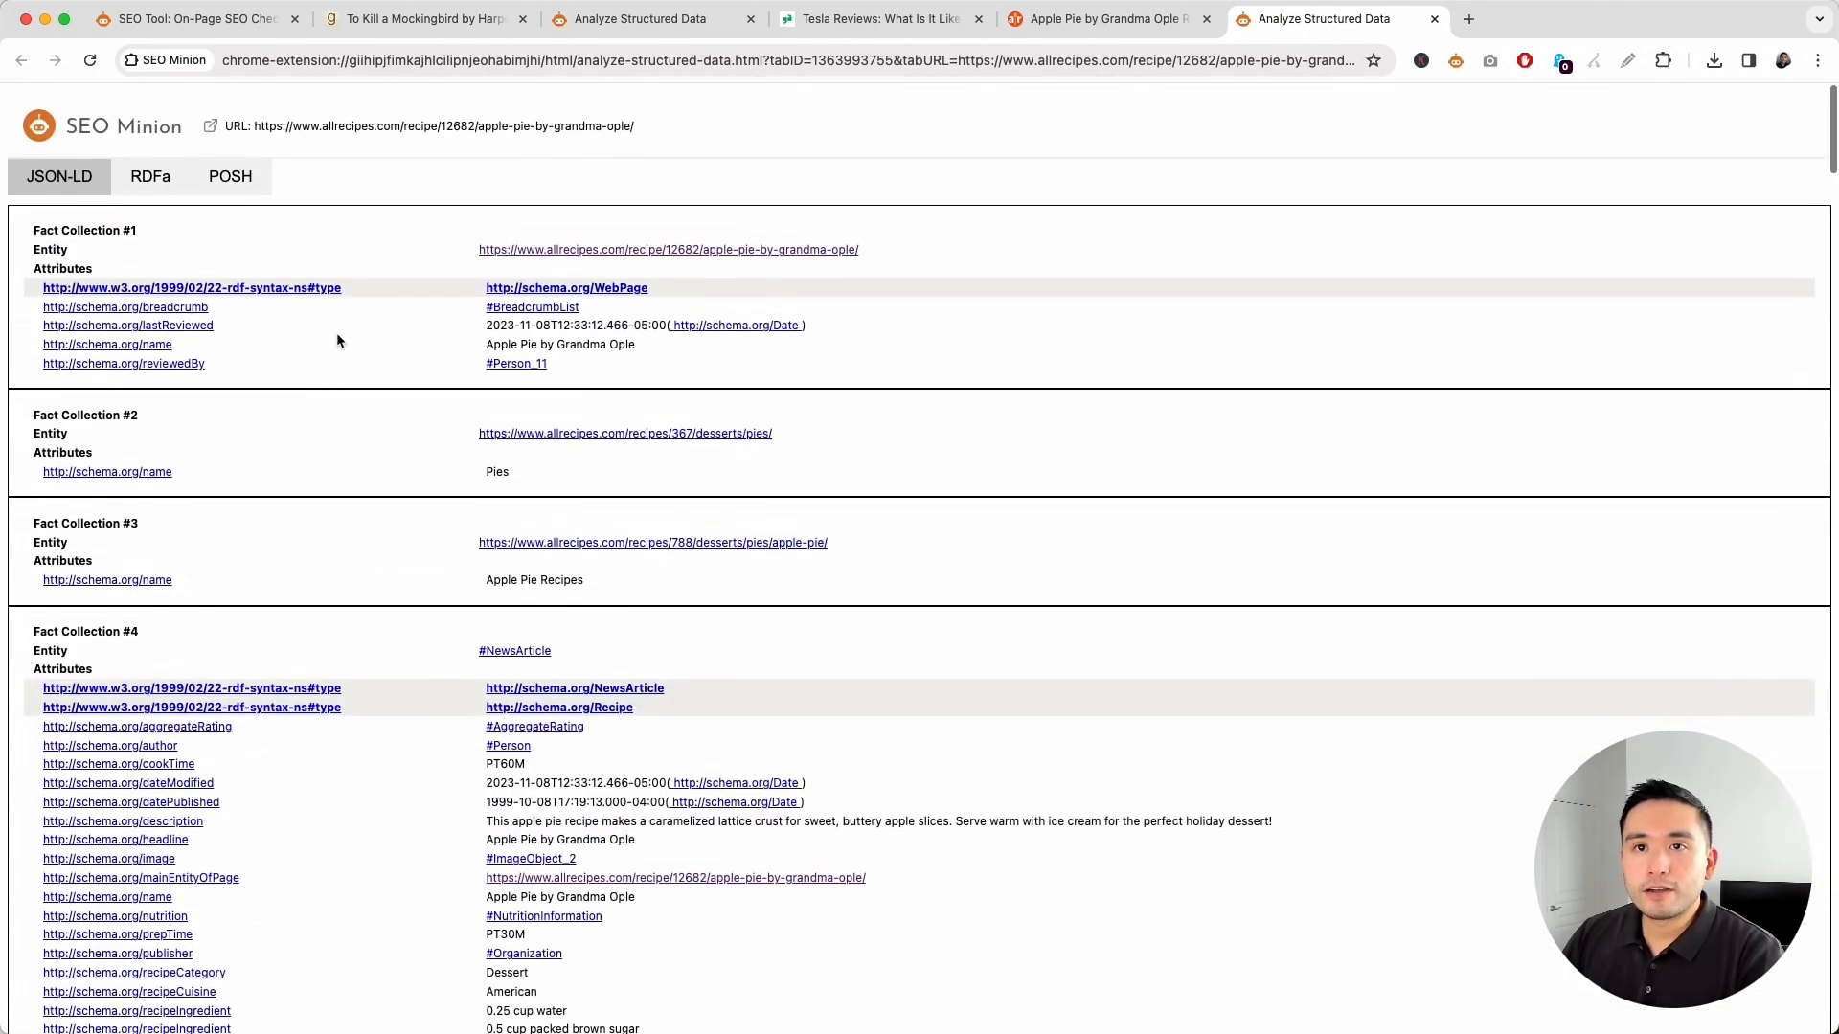
left_click(151, 176)
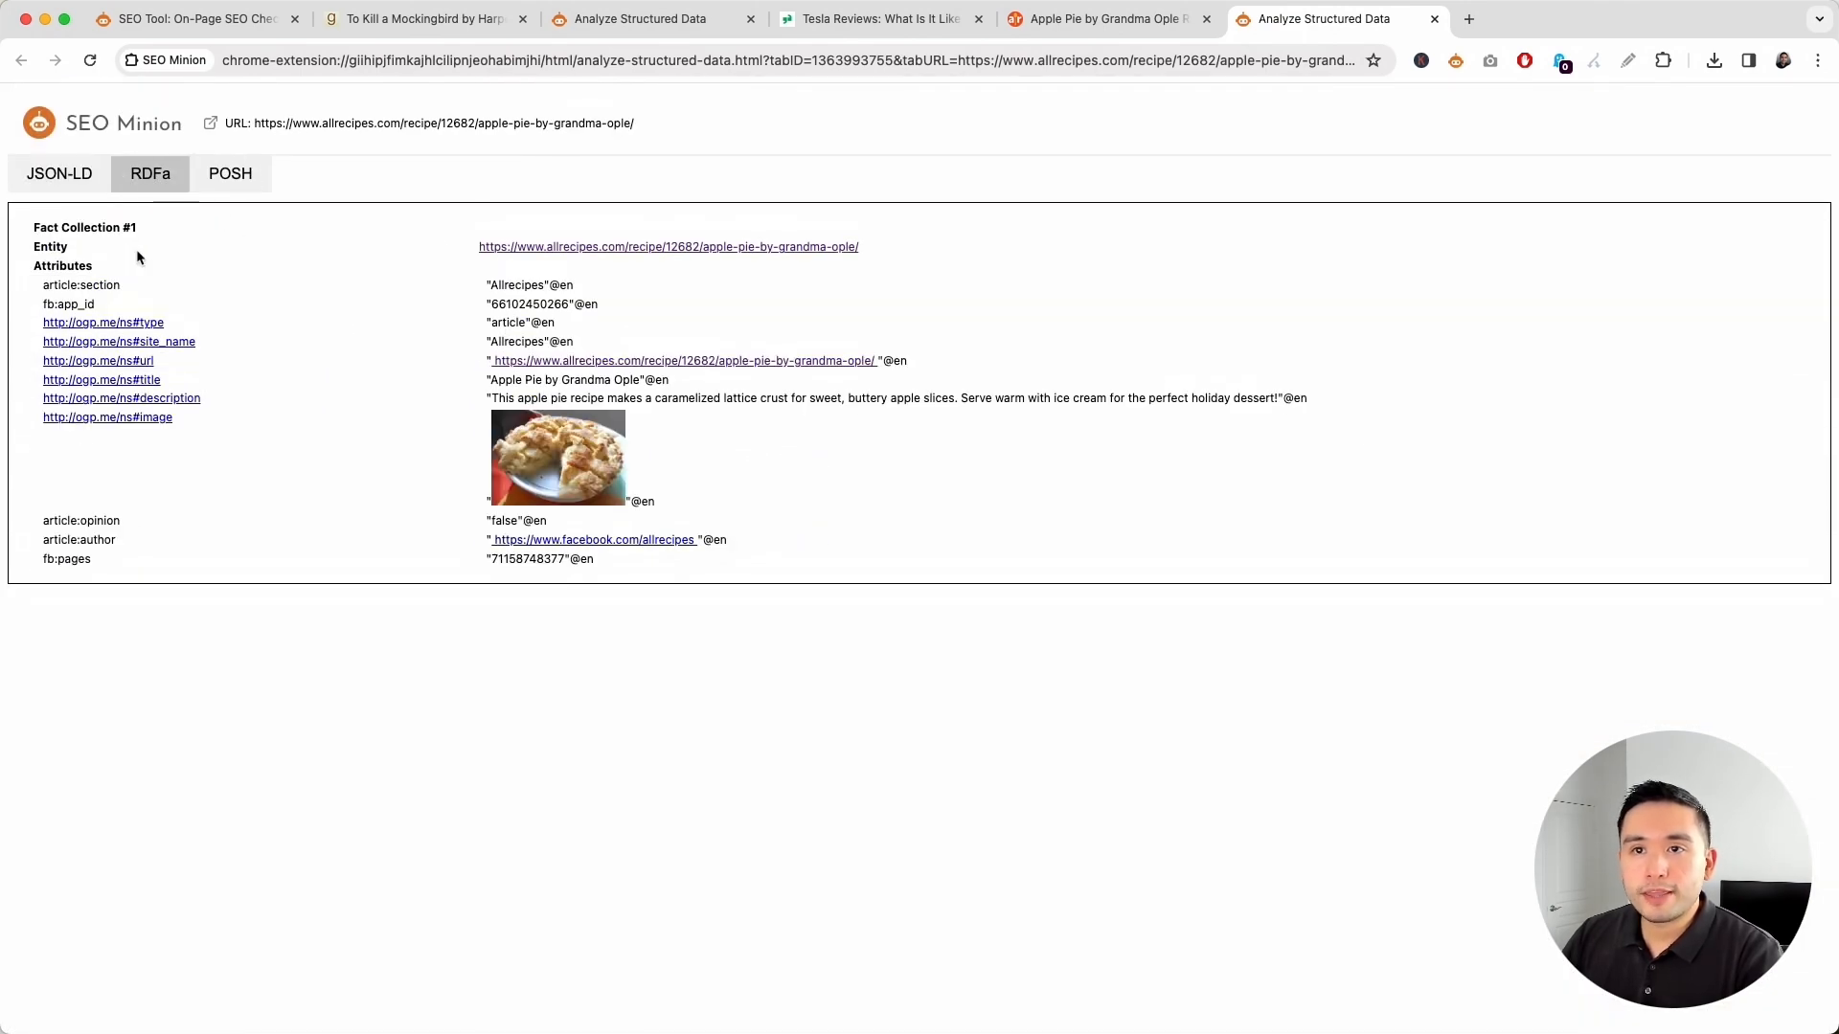
left_click(230, 173)
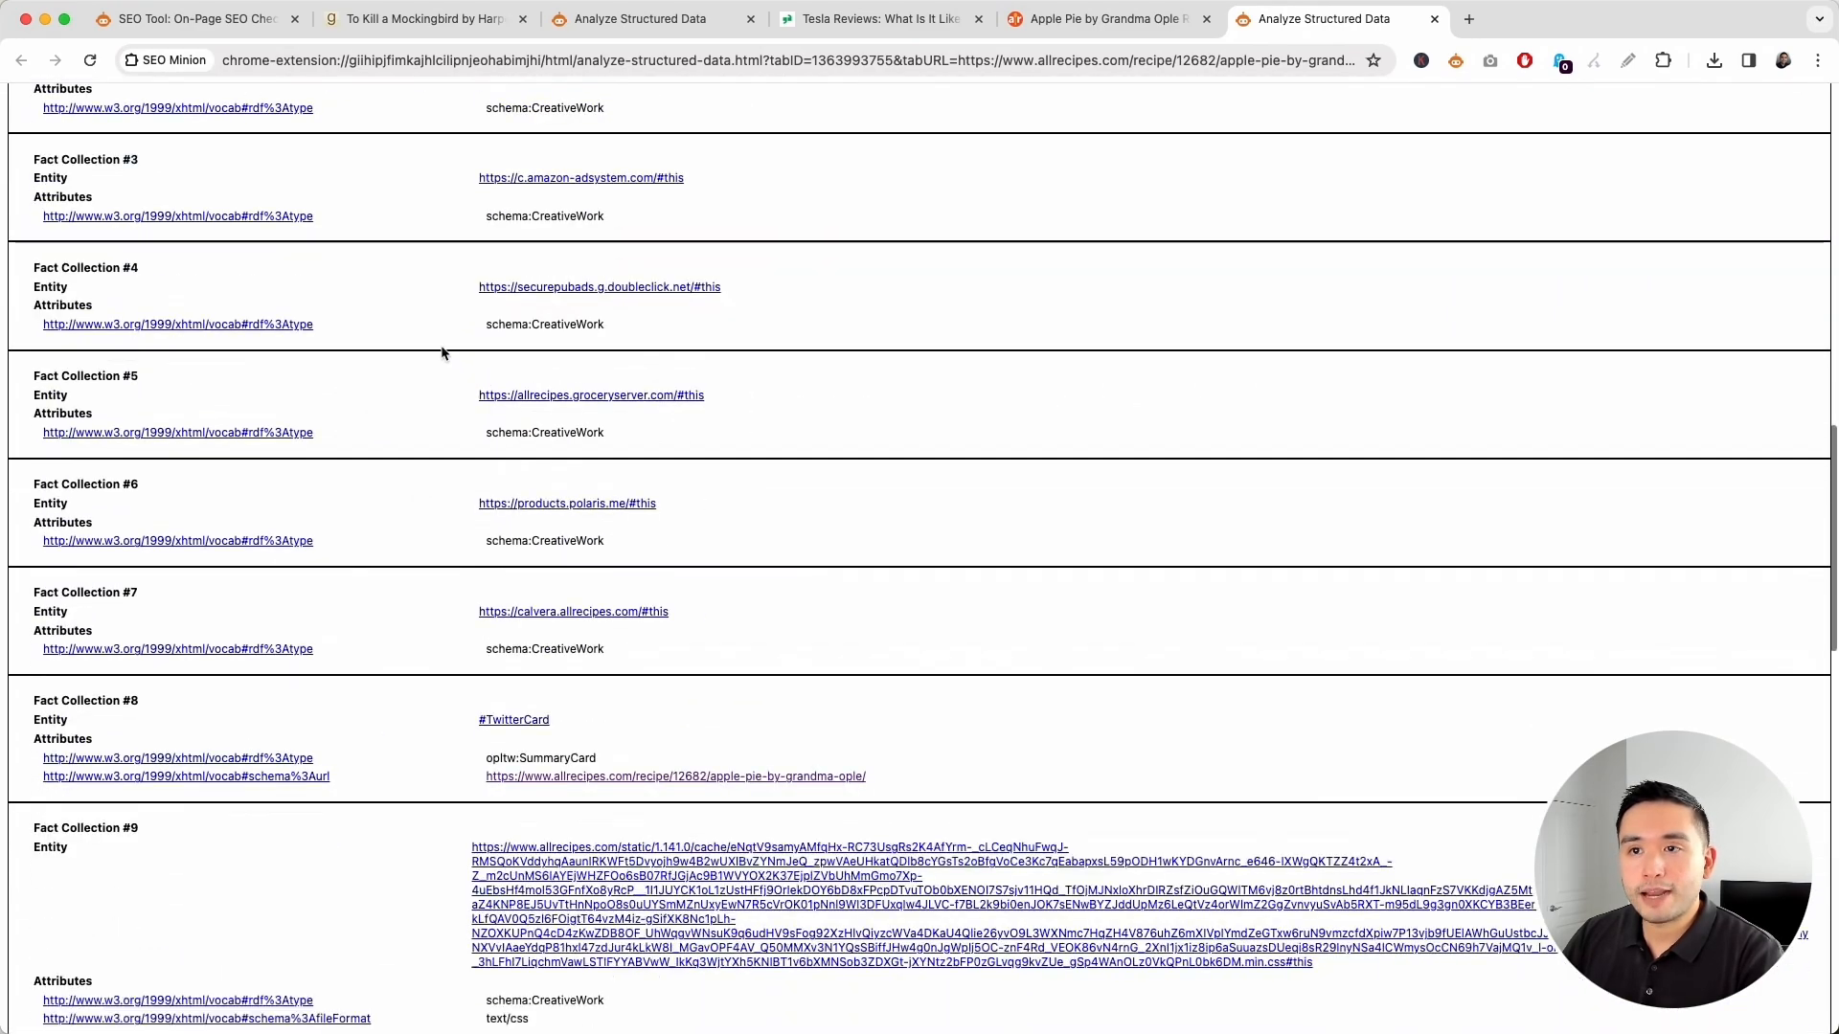
scroll("down", 3)
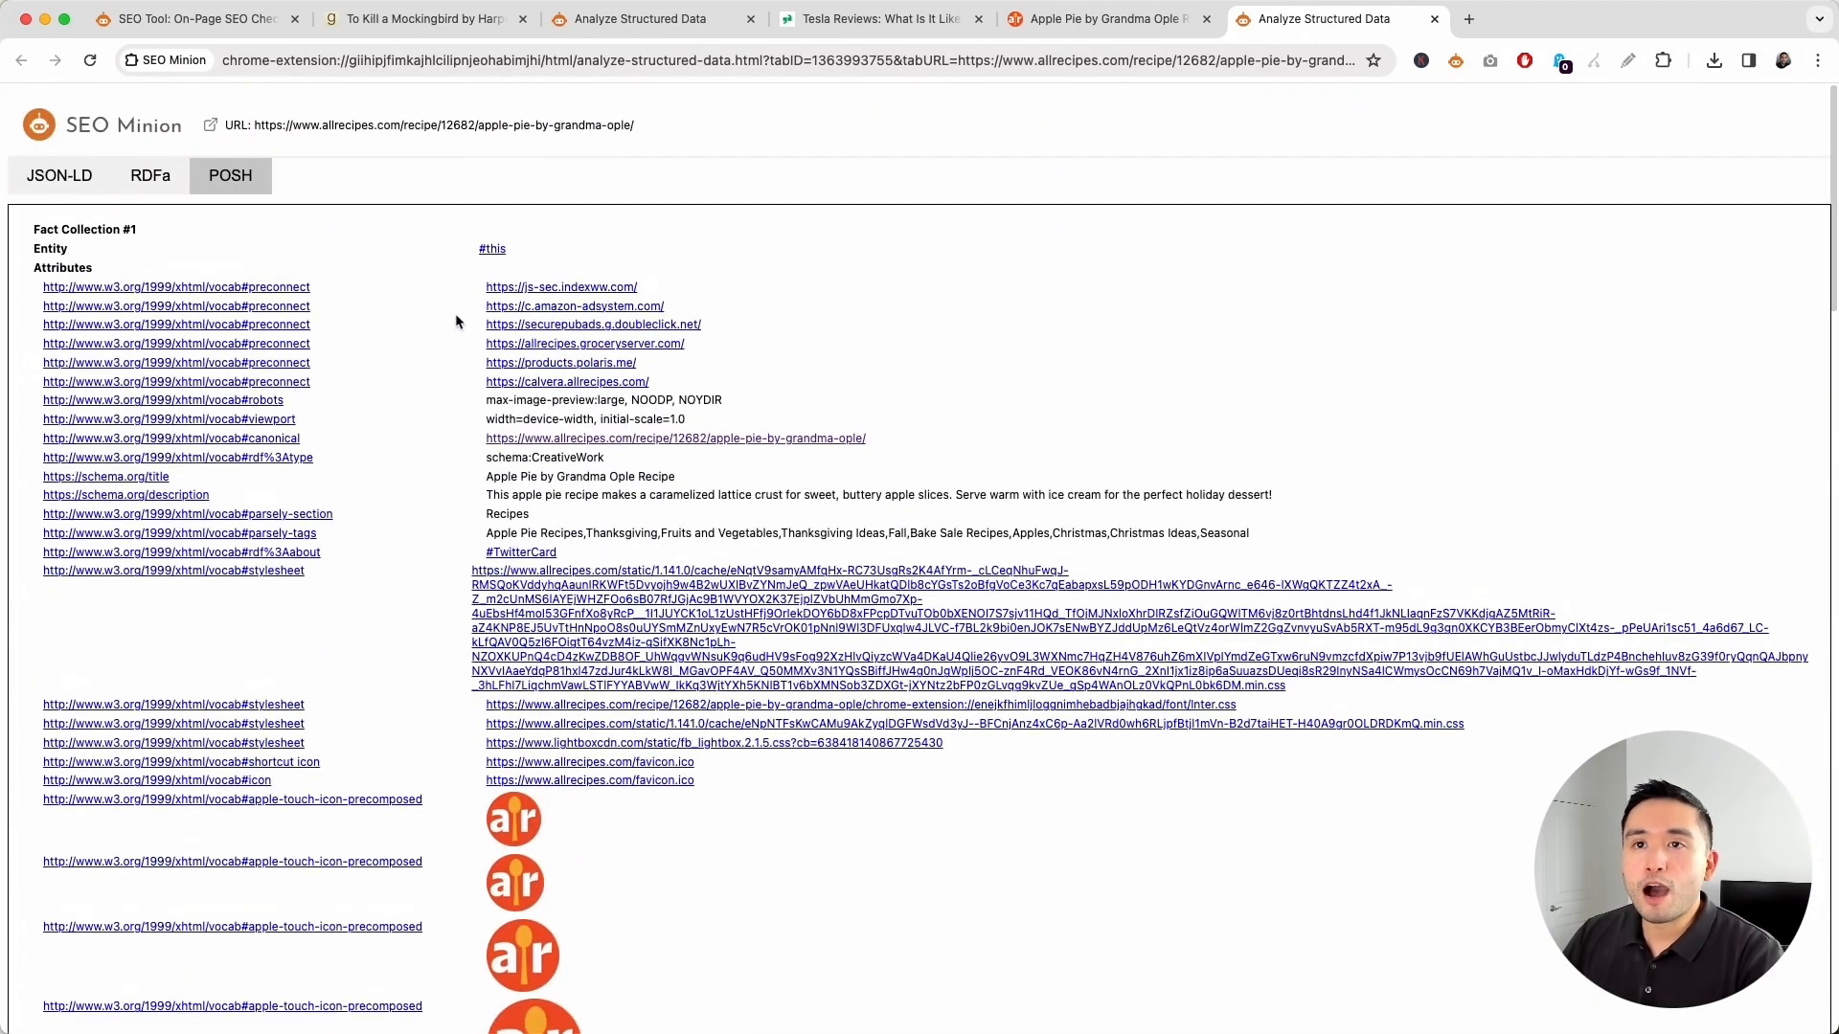
left_click(59, 173)
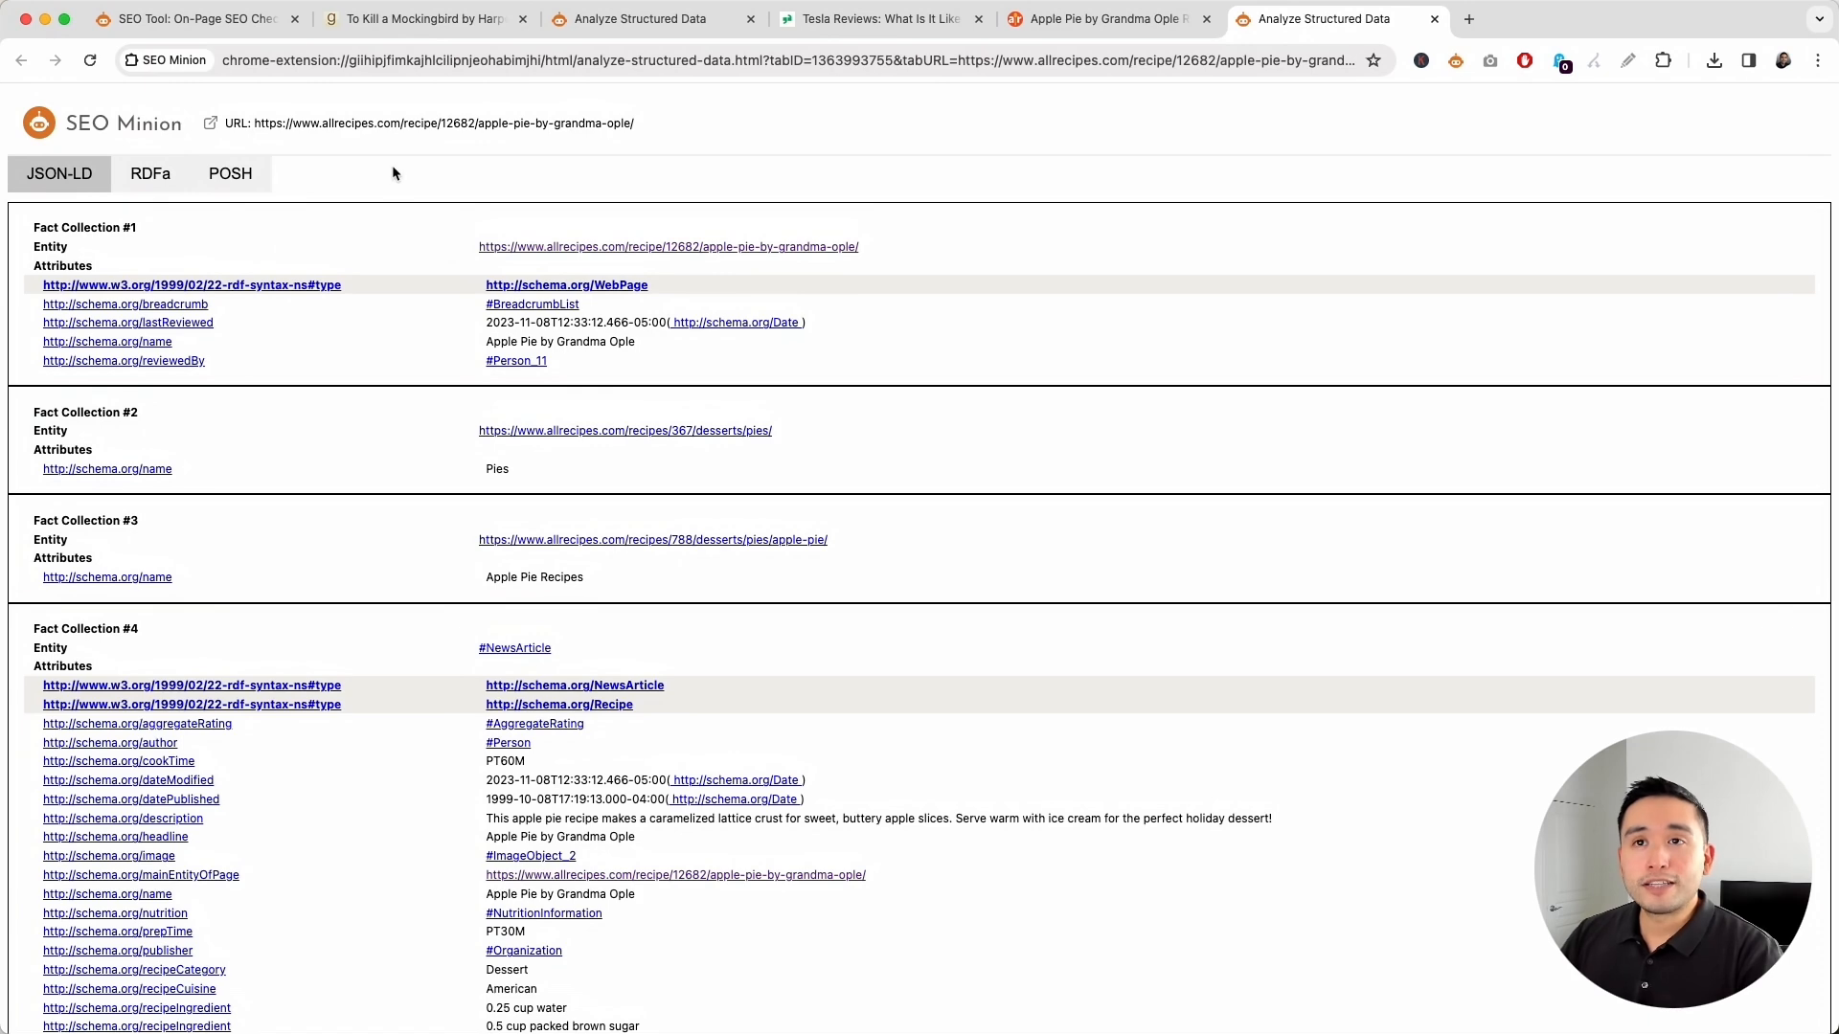
Show the seominion.com homepage in the SEO Tool: On-Page SEO Checker tab.
left_click(188, 19)
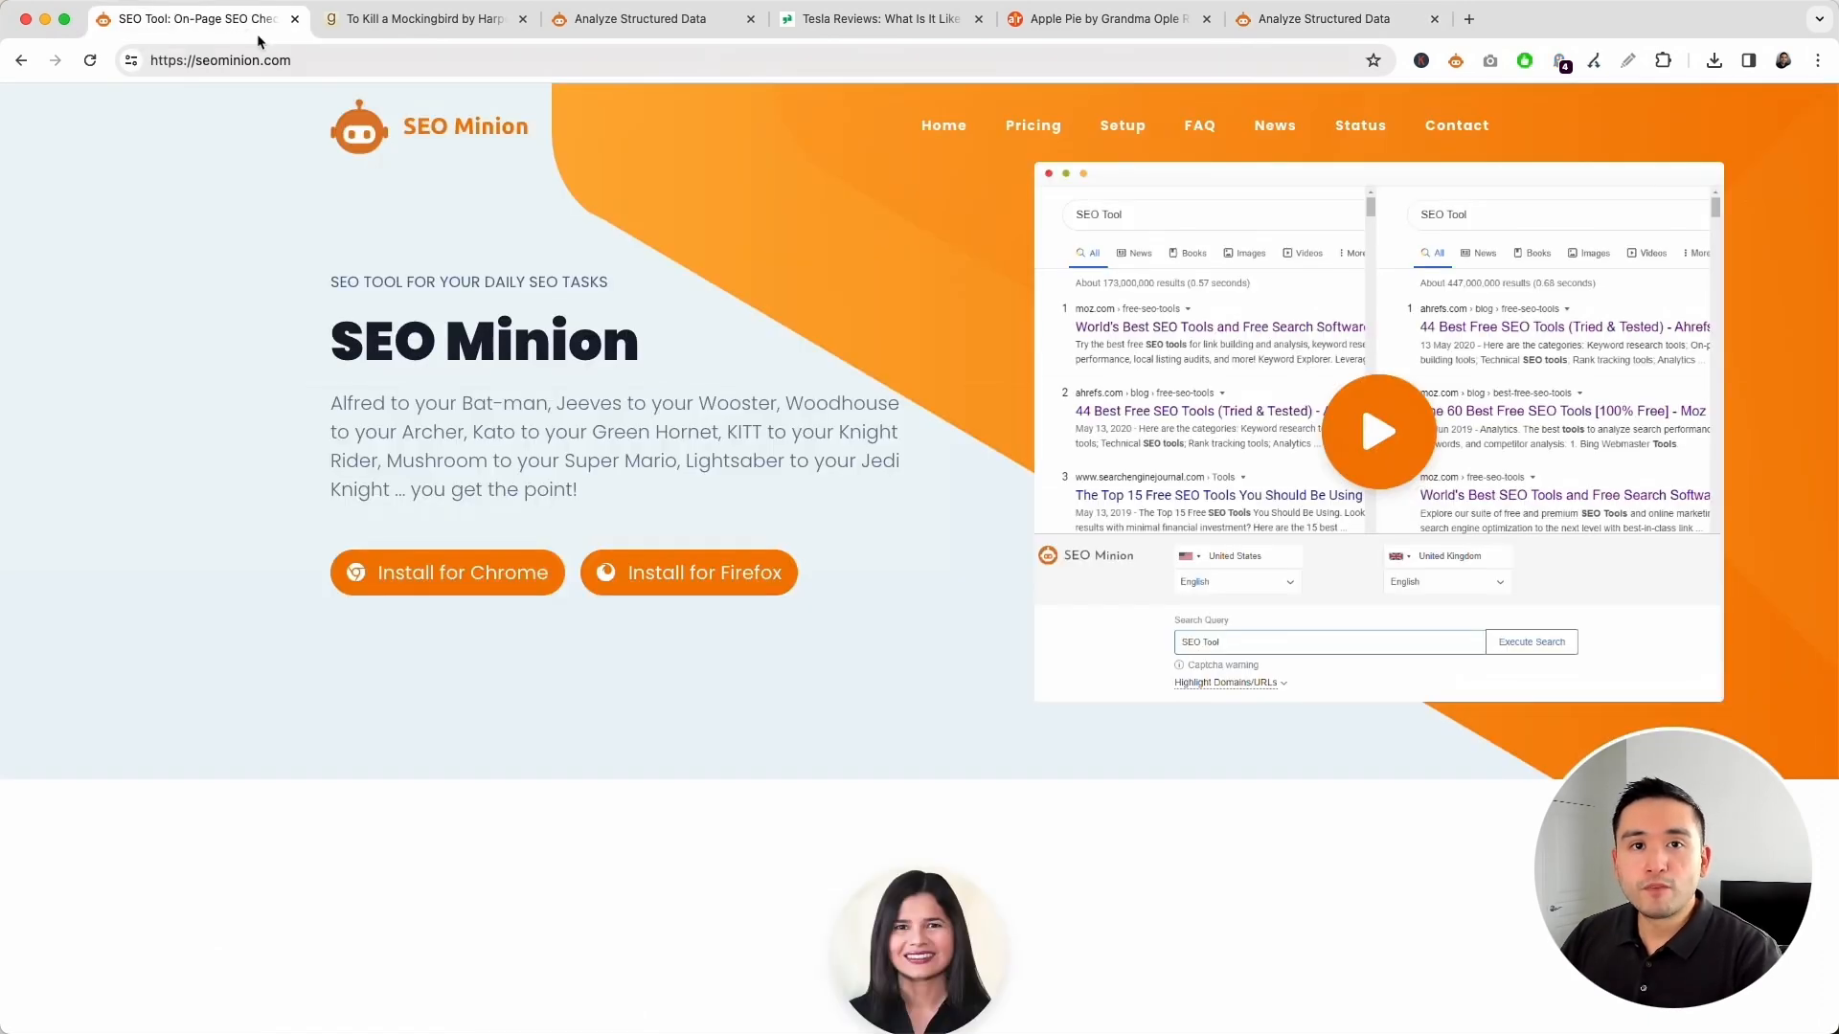
mouse_move(207, 208)
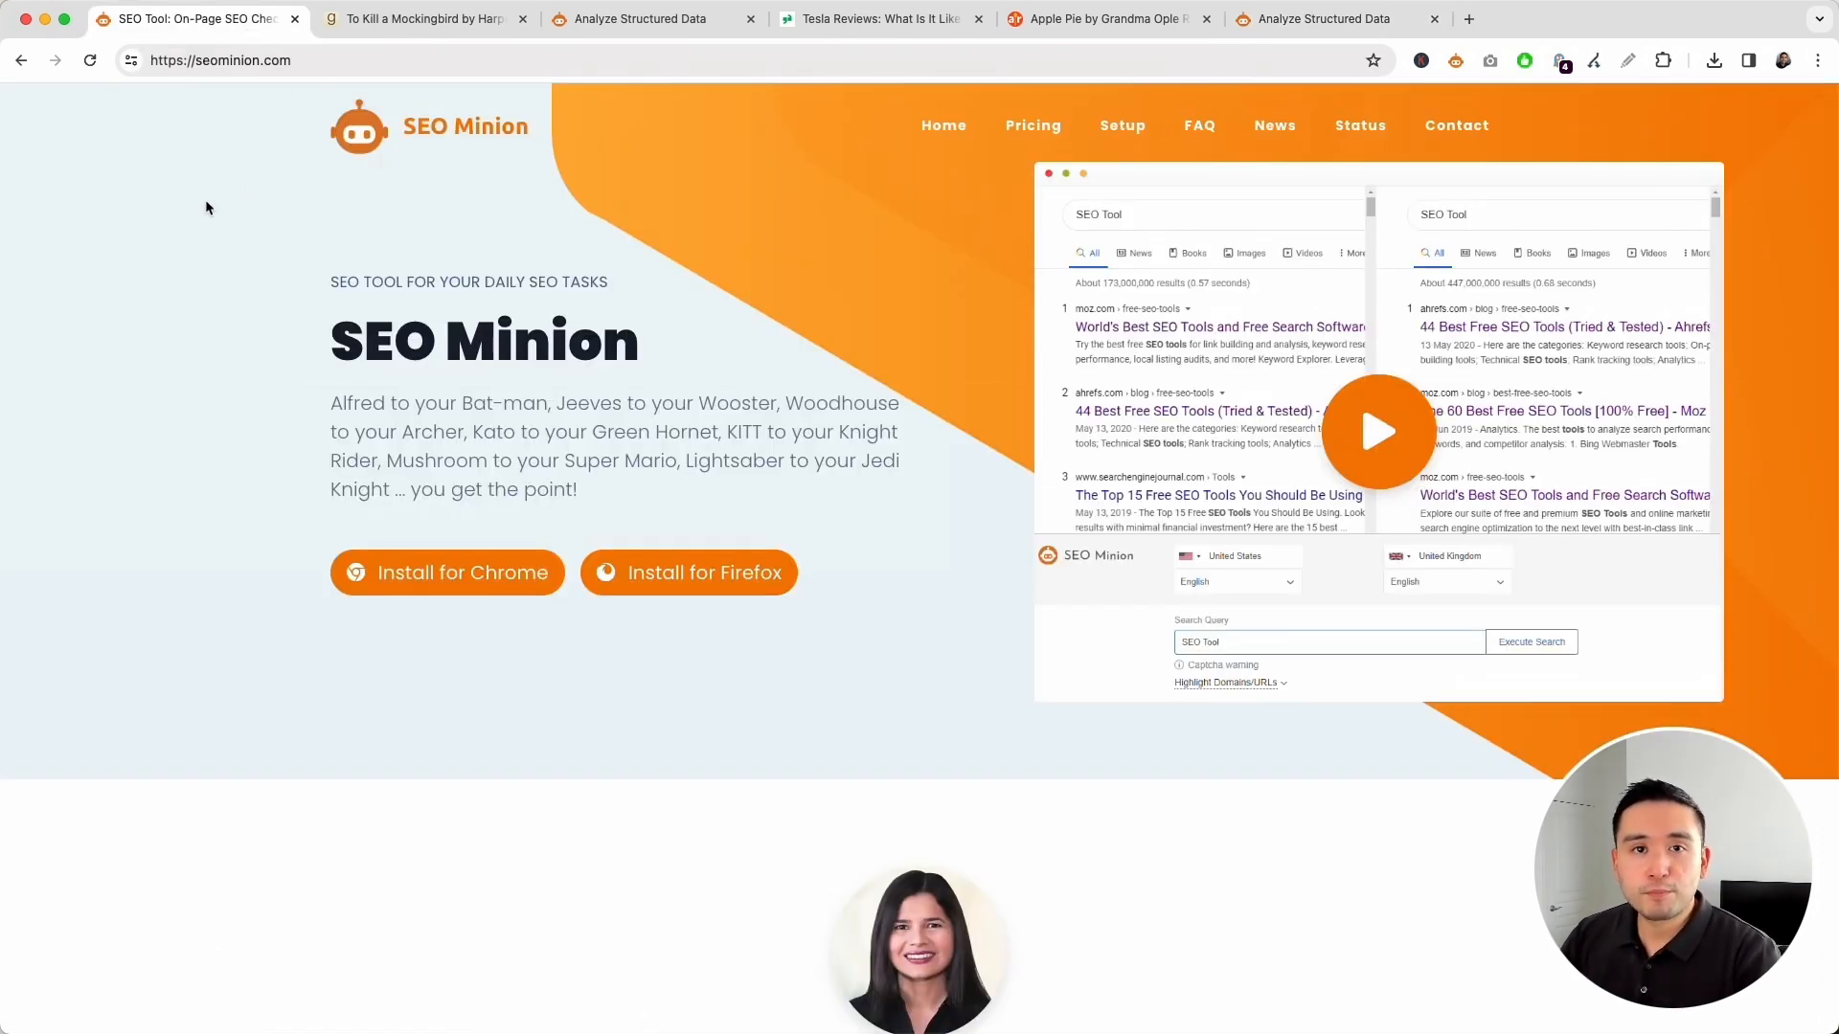